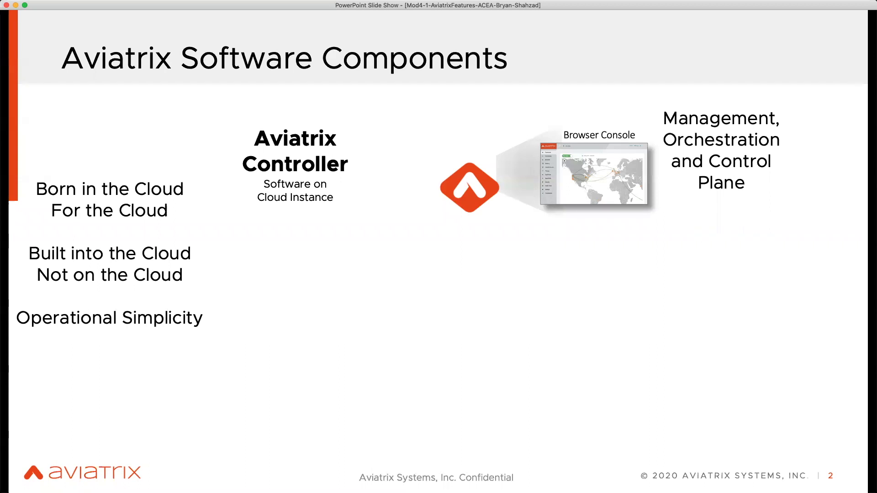
mouse_move(414, 237)
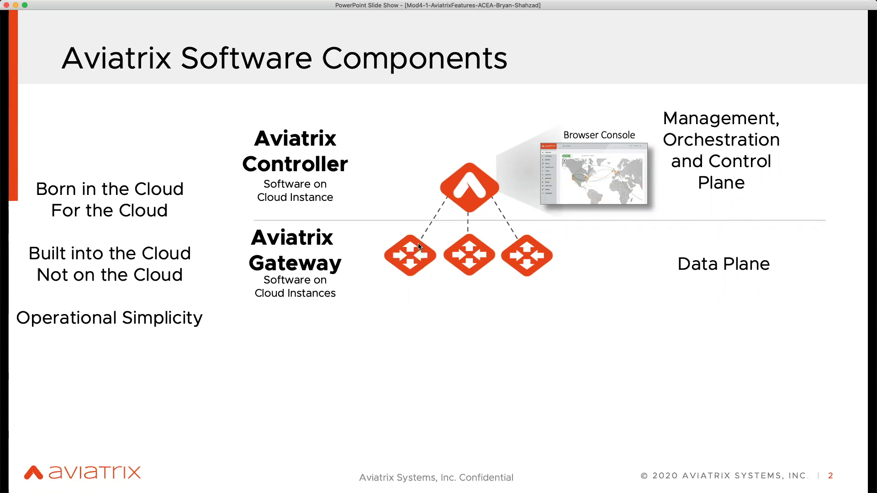
mouse_move(409, 280)
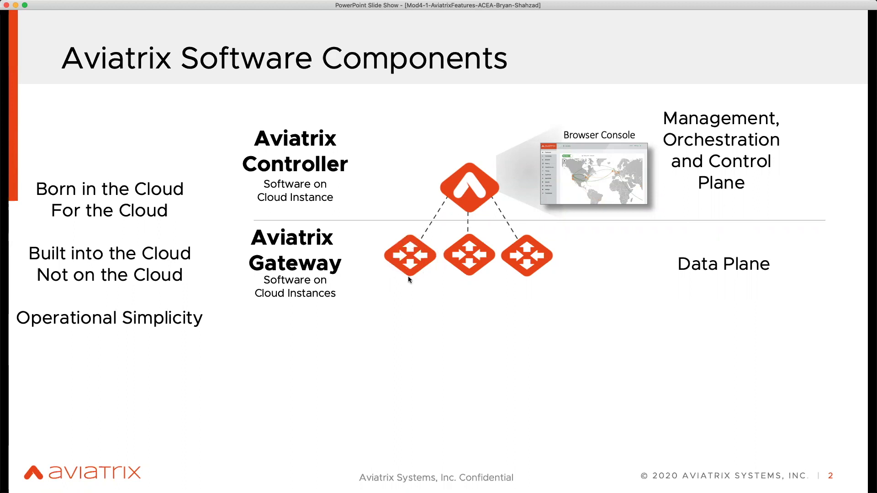
mouse_move(385, 267)
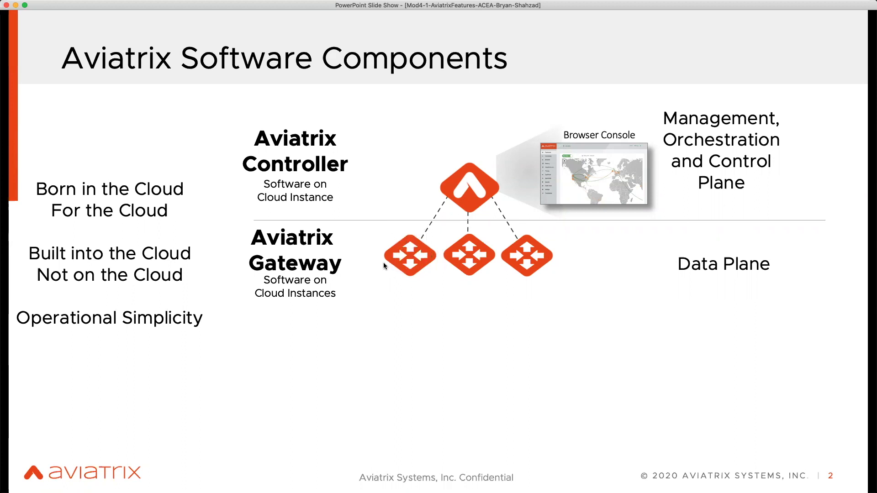
mouse_move(357, 297)
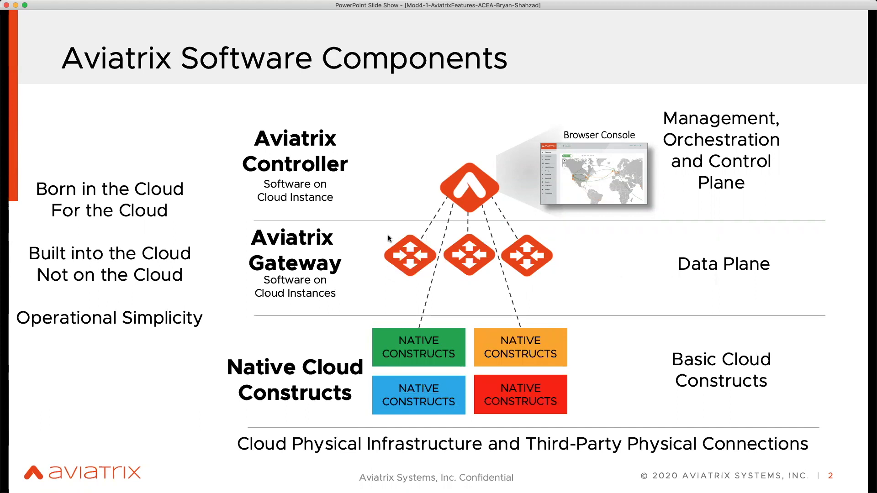
mouse_move(488, 187)
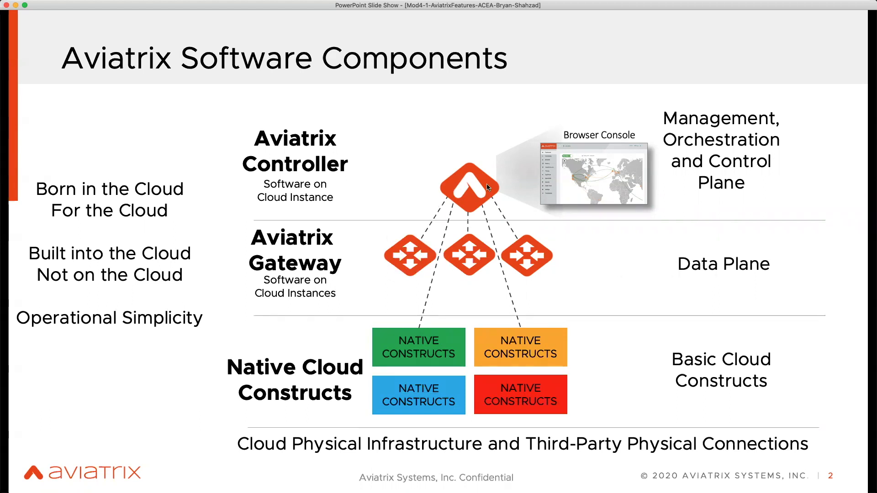
mouse_move(454, 252)
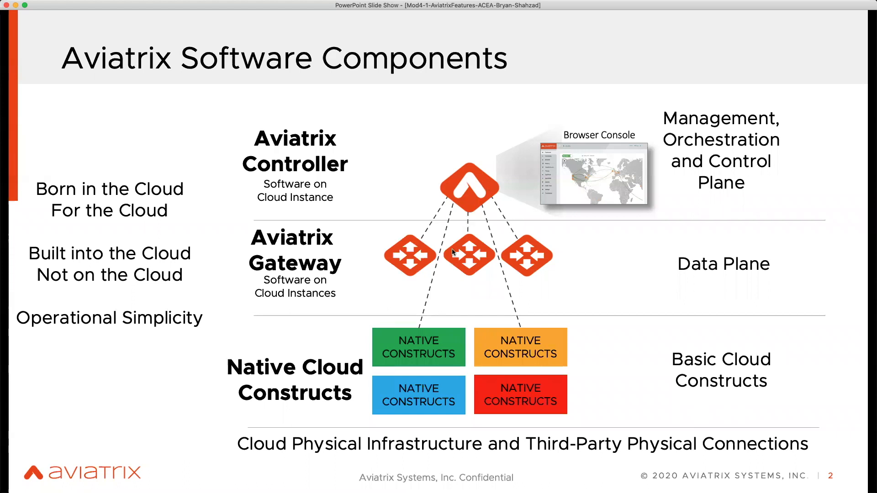
mouse_move(415, 354)
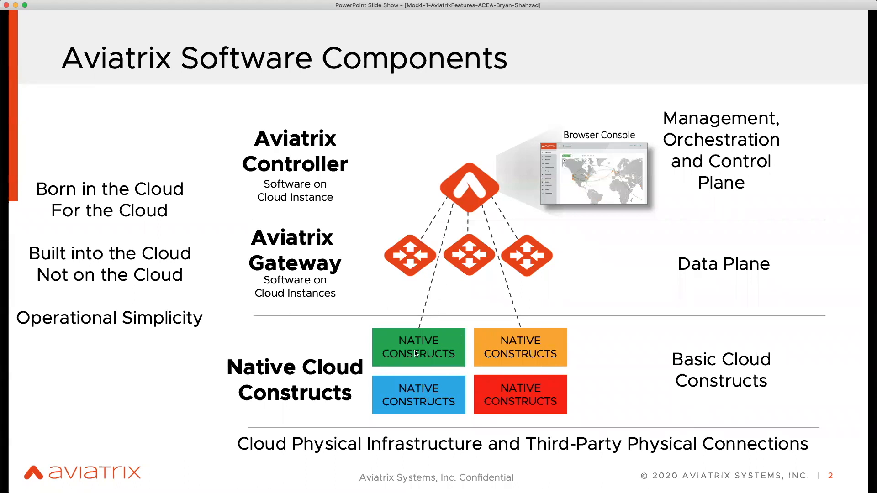
mouse_move(506, 326)
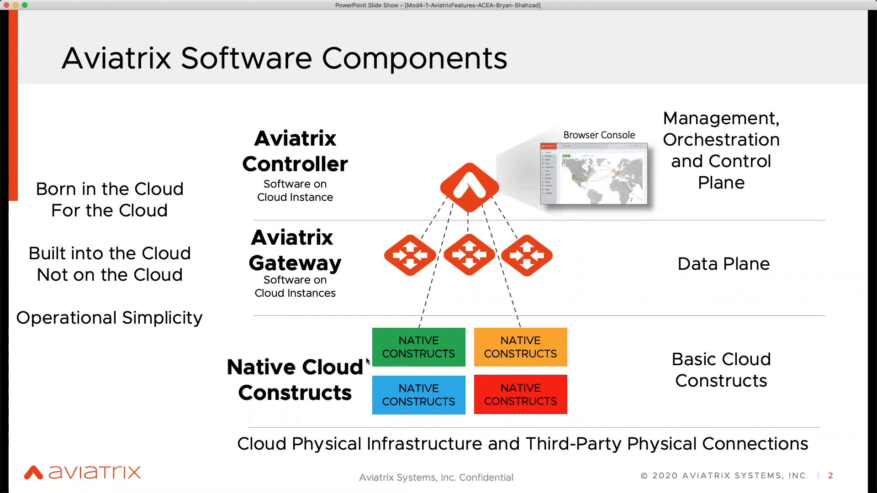
mouse_move(369, 274)
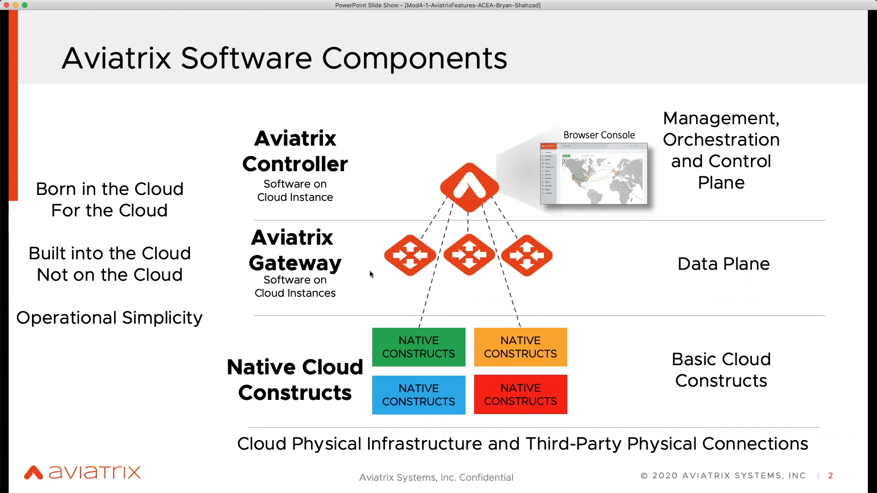
mouse_move(374, 279)
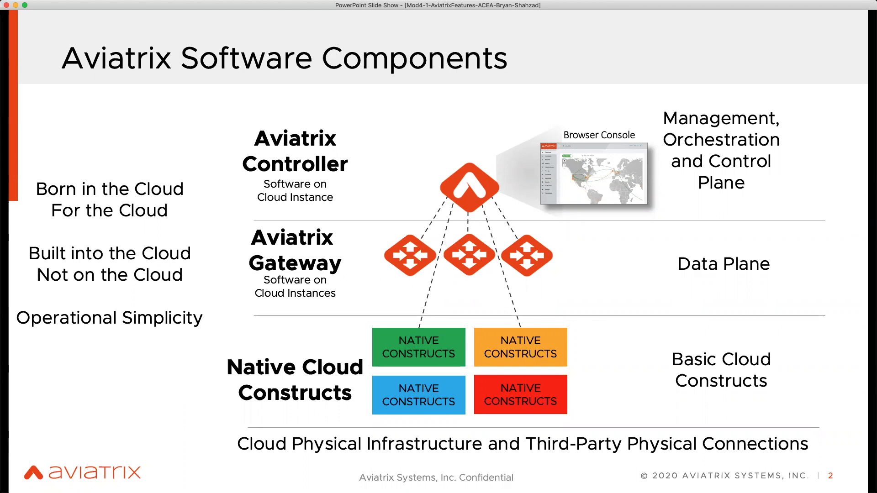
mouse_move(503, 362)
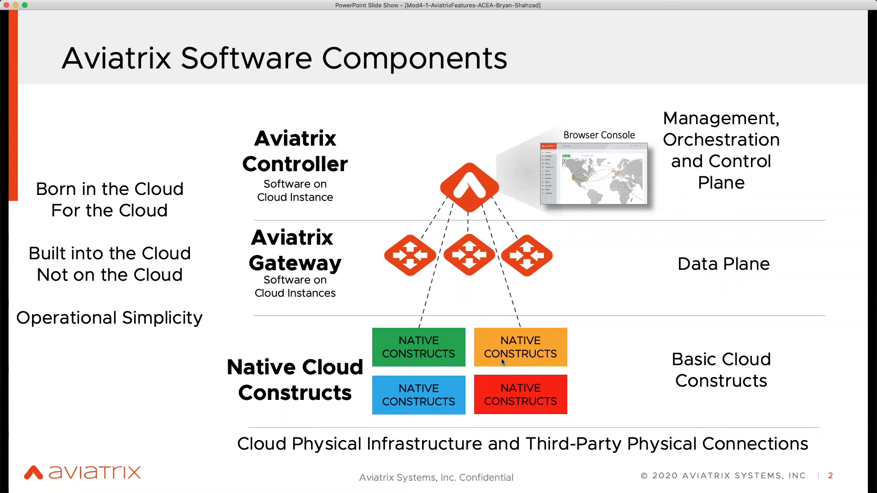
mouse_move(407, 289)
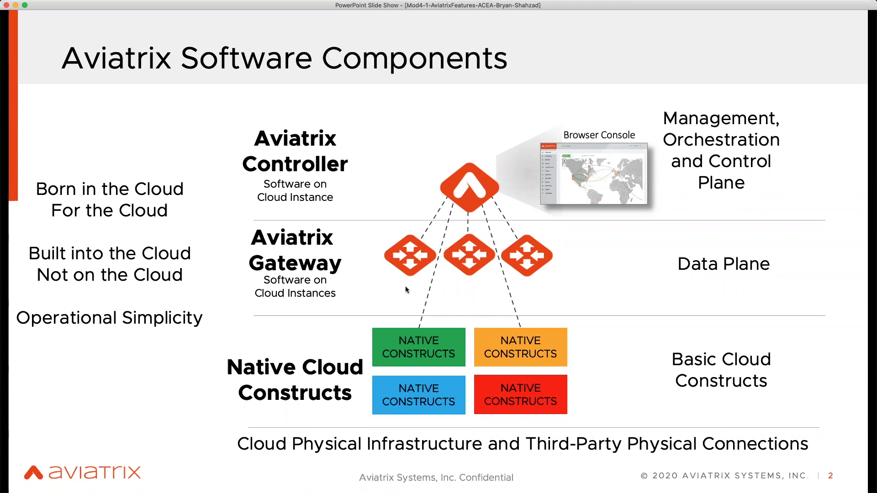
Advance the slide show past Core Features to slide 18, Aviatrix High Speed Encryption
key("right")
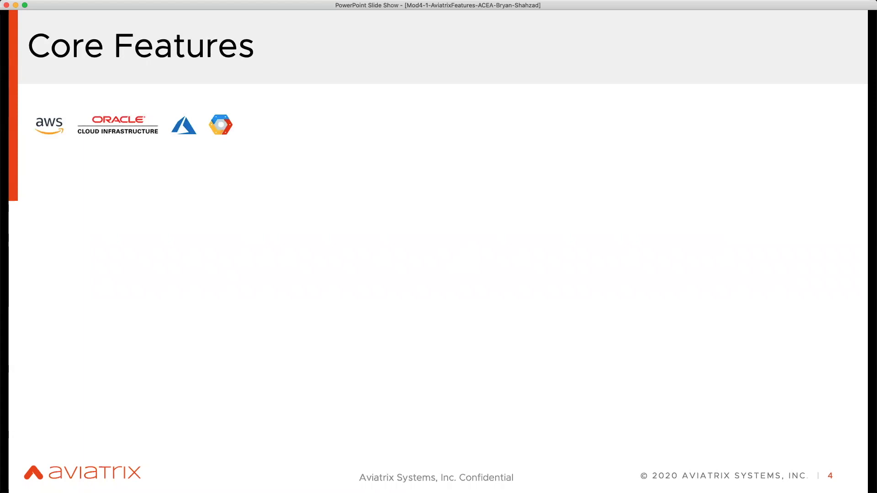
key("right")
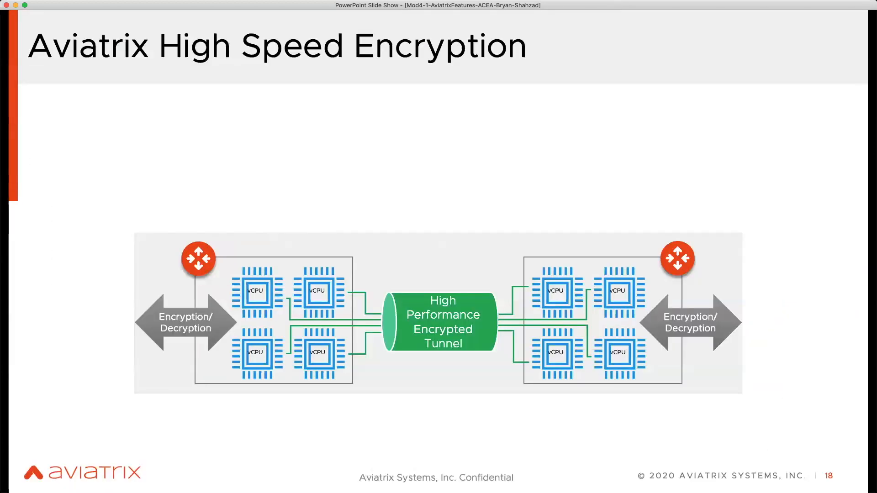
Go back to slide 4, Core Features, with two numbered points and the multi-cloud diagram
key("escape")
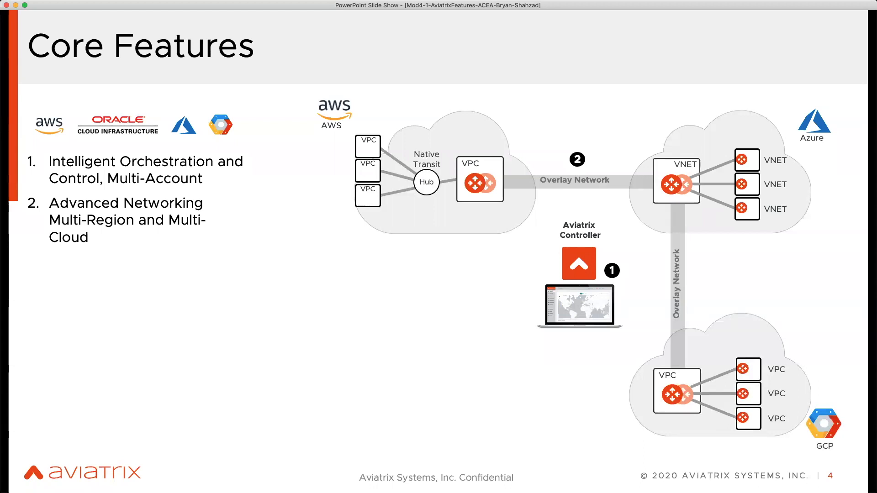
Build out the Core Features slide to show all nine features and the full diagram
key("right")
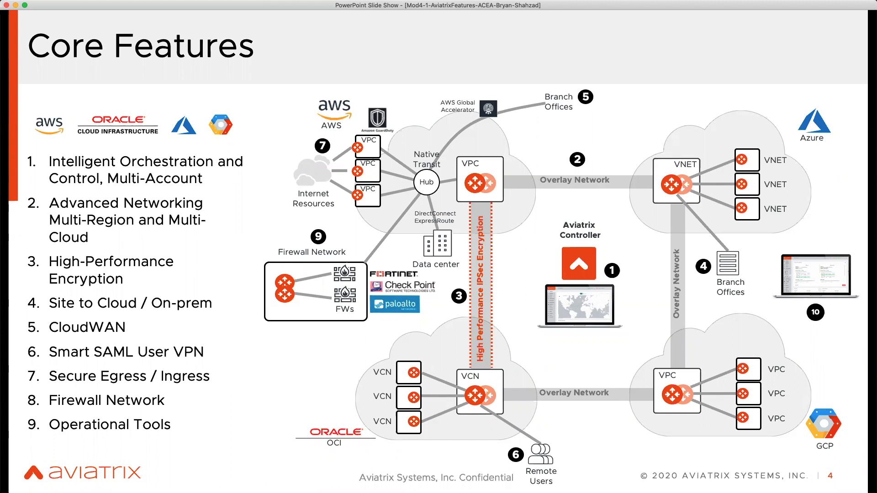
End the slide show on slide 5 and bring Google Chrome to the front
key("right")
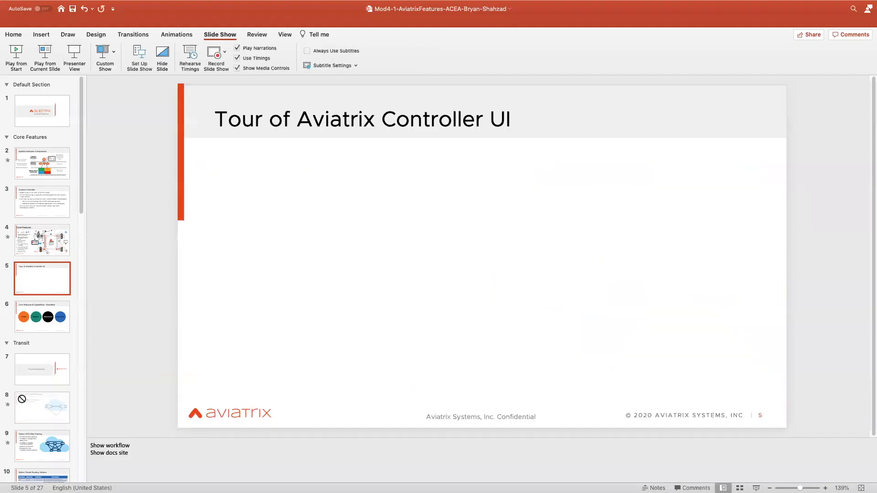
mouse_move(613, 476)
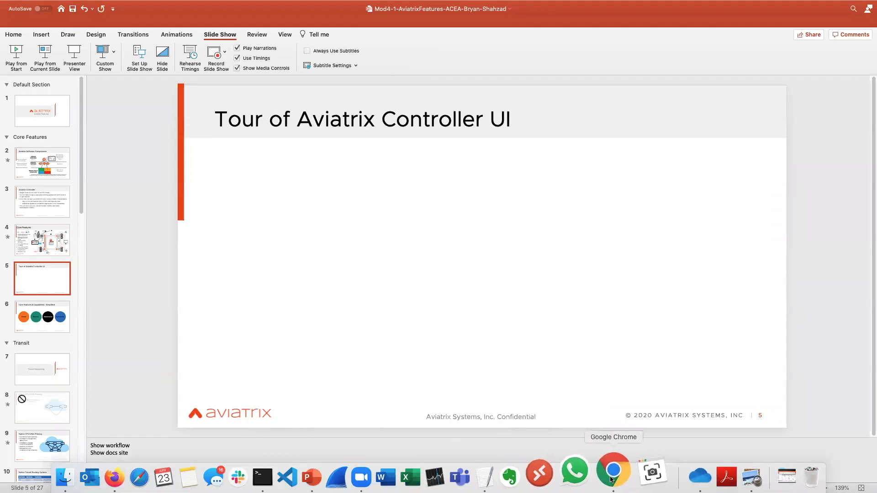
left_click(613, 476)
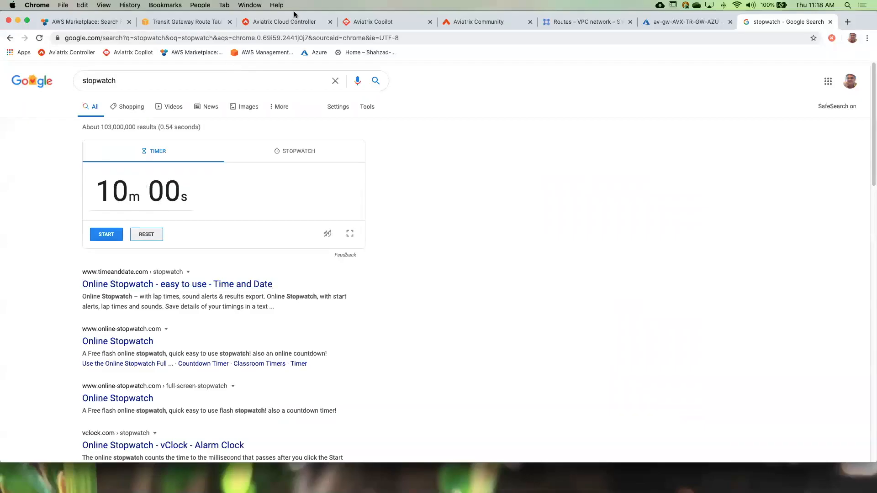
mouse_move(546, 328)
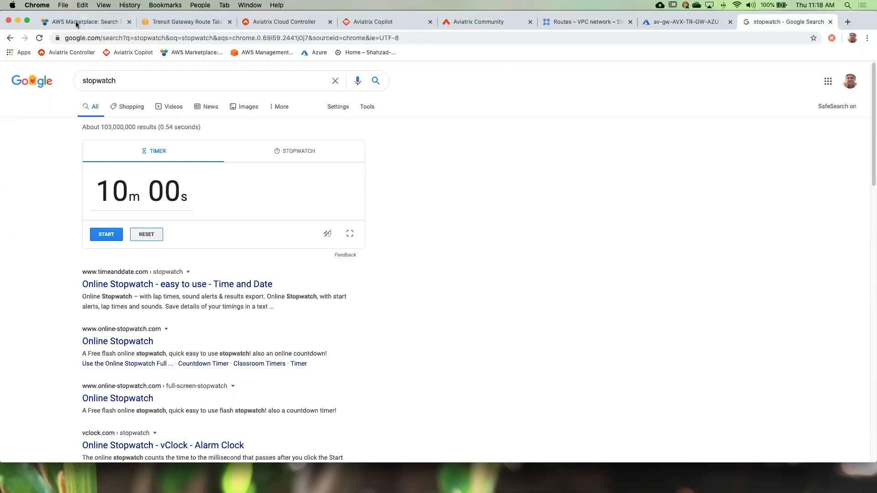
Show the seven AWS Marketplace 'aviatrix' results, including Aviatrix Secure Networking Platform PAYG
left_click(84, 22)
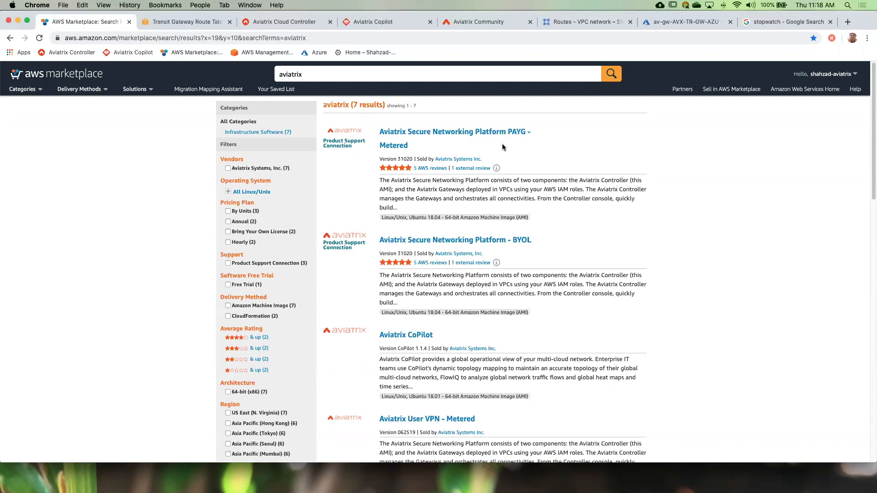
mouse_move(448, 149)
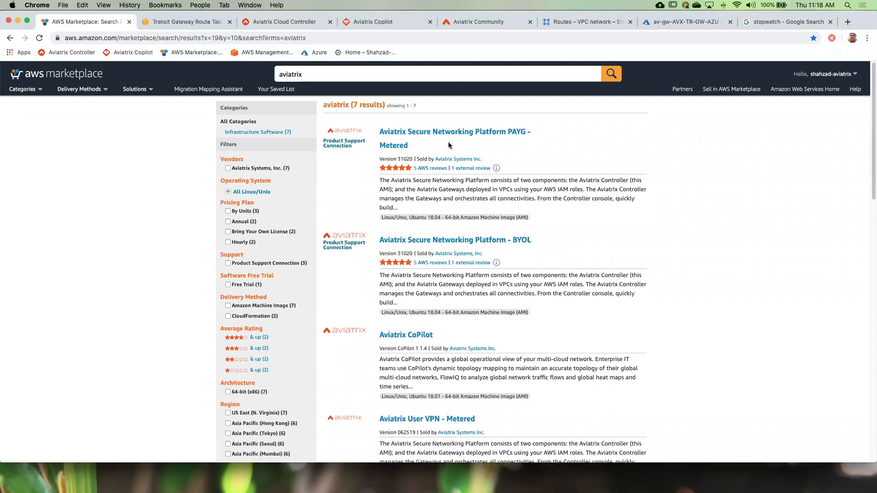
mouse_move(440, 147)
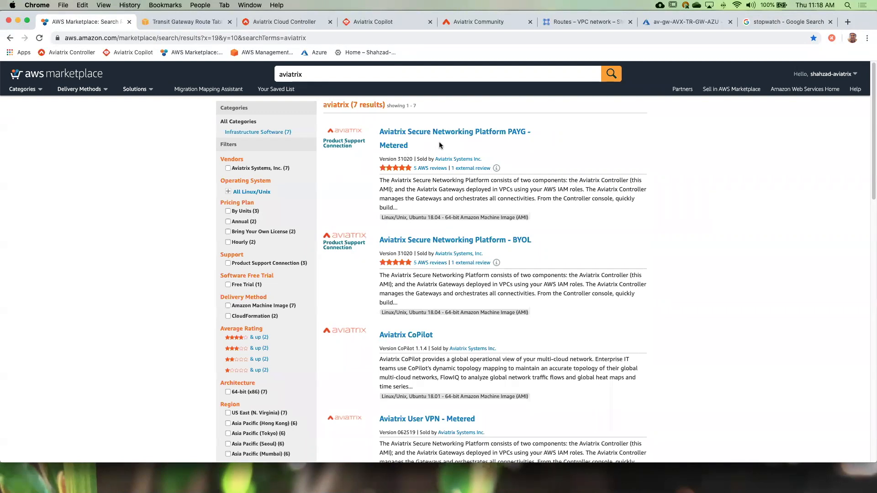
mouse_move(521, 245)
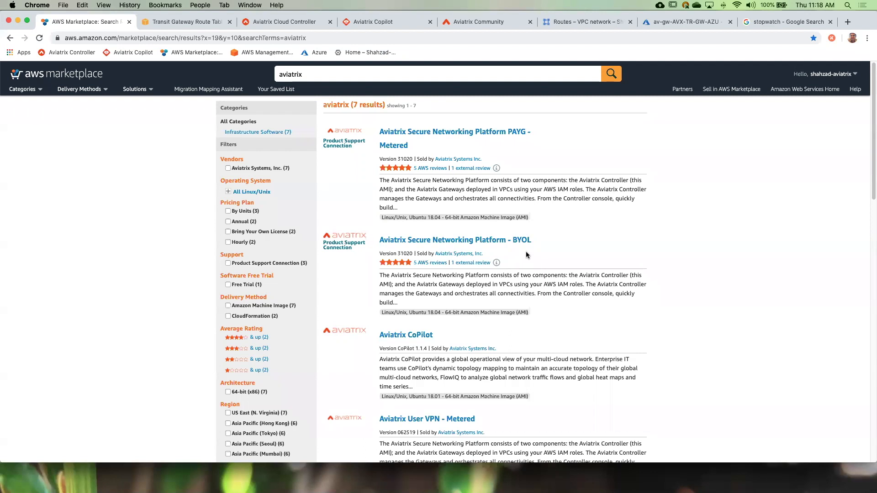
mouse_move(543, 249)
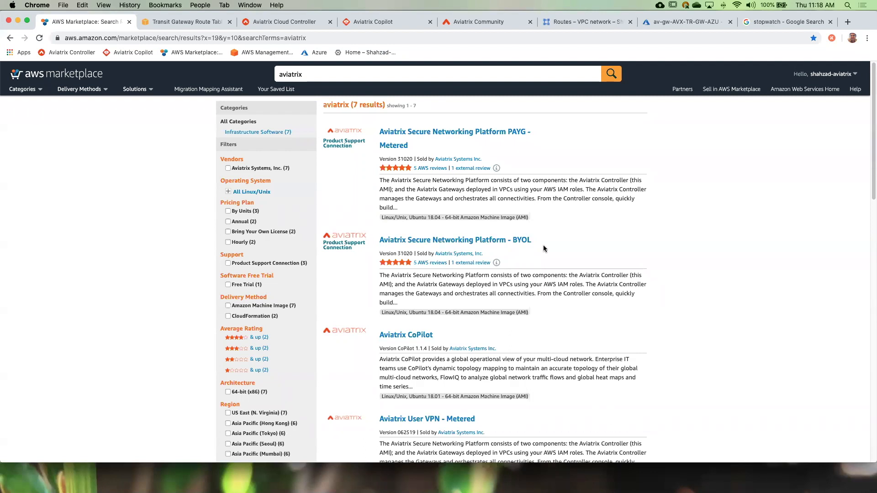
mouse_move(395, 92)
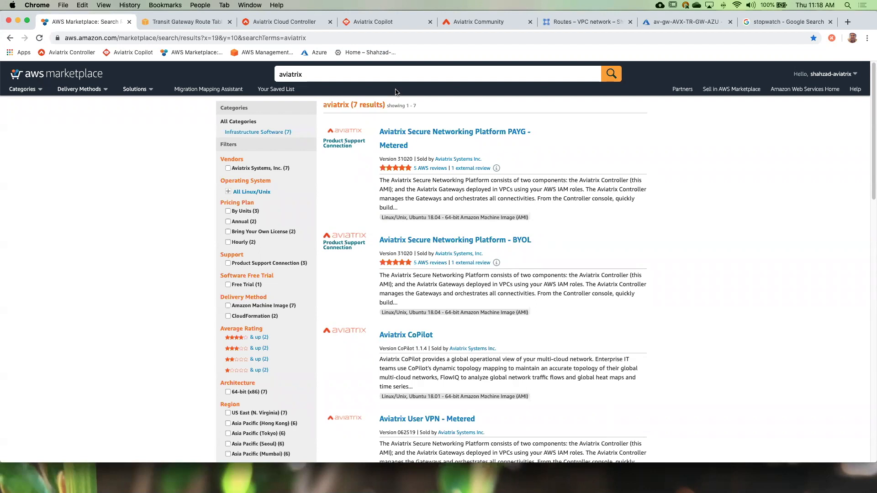
Open docs.aviatrix.com in a new tab and go to the Getting Started section
left_click(187, 22)
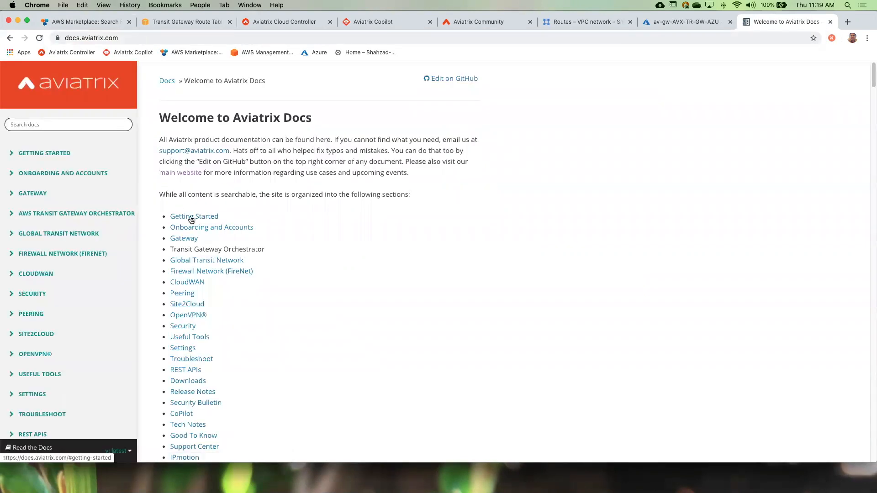
left_click(195, 216)
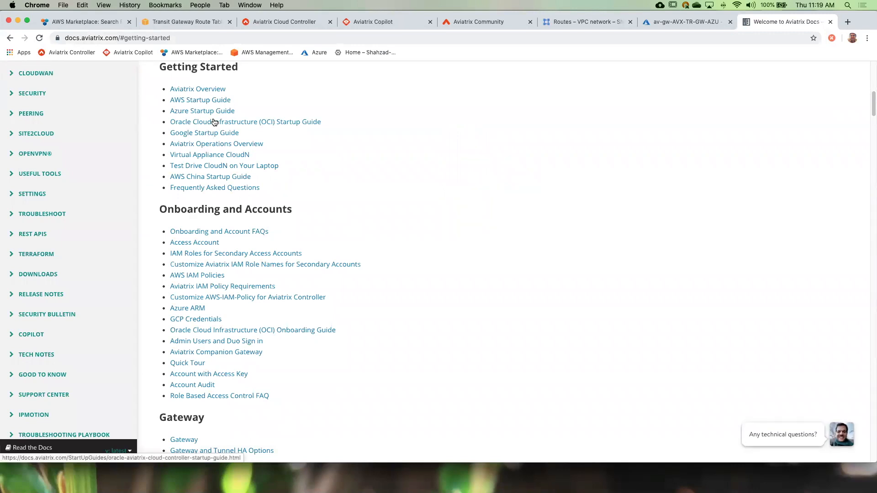
mouse_move(200, 100)
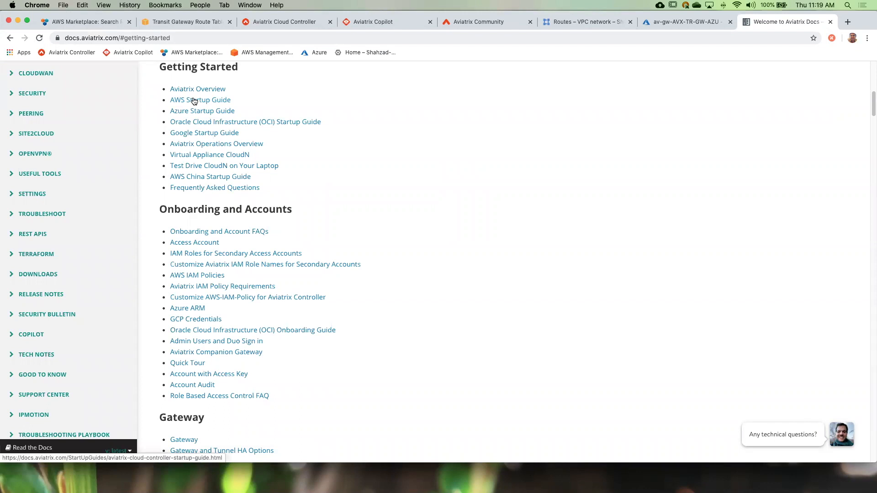
Open the AWS Startup Guide and scroll to section 1.1, Subscribe to the AMI
left_click(200, 100)
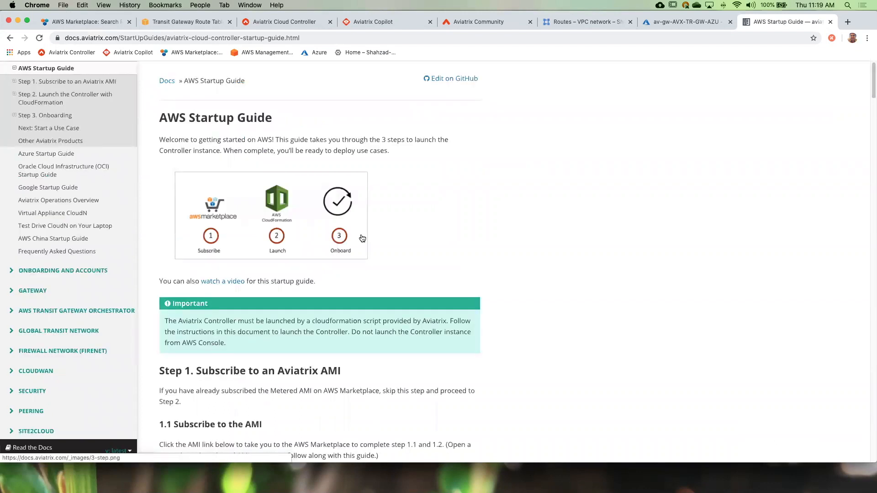
scroll("down", 3)
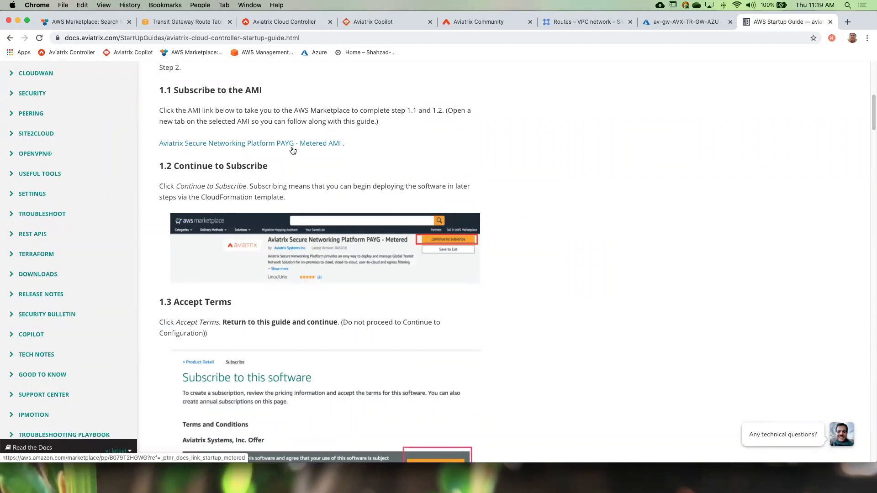
mouse_move(495, 194)
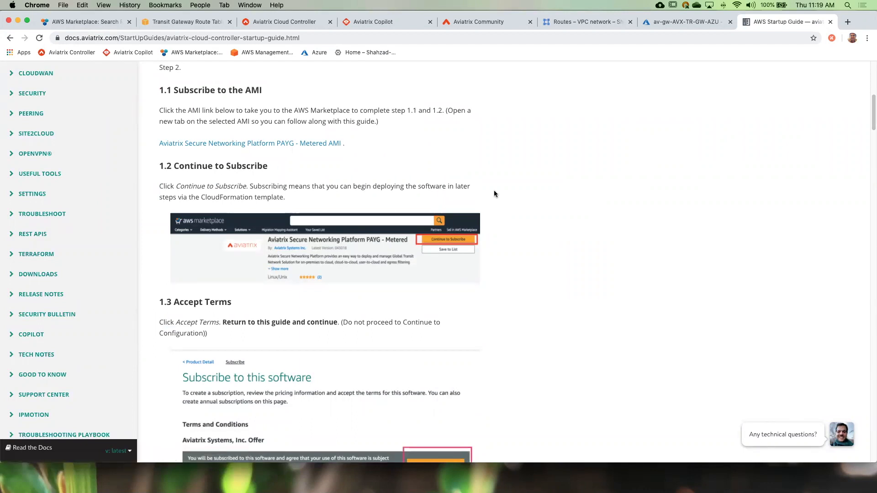
mouse_move(313, 113)
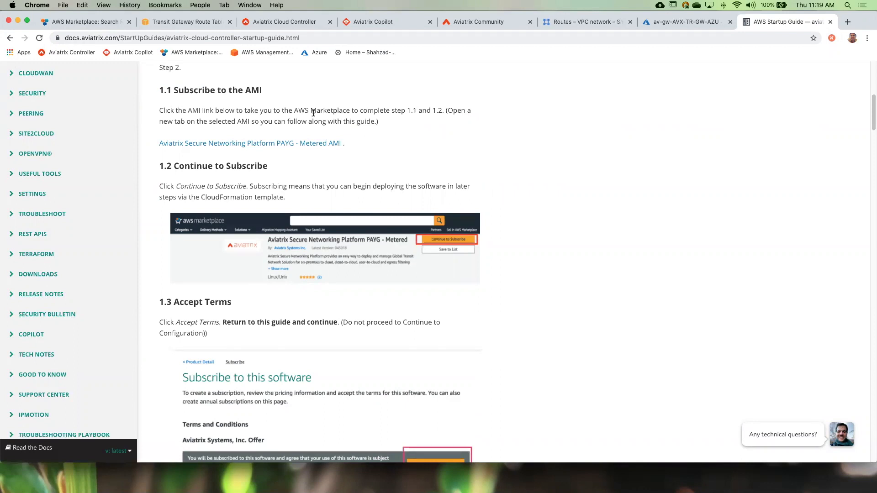
mouse_move(378, 108)
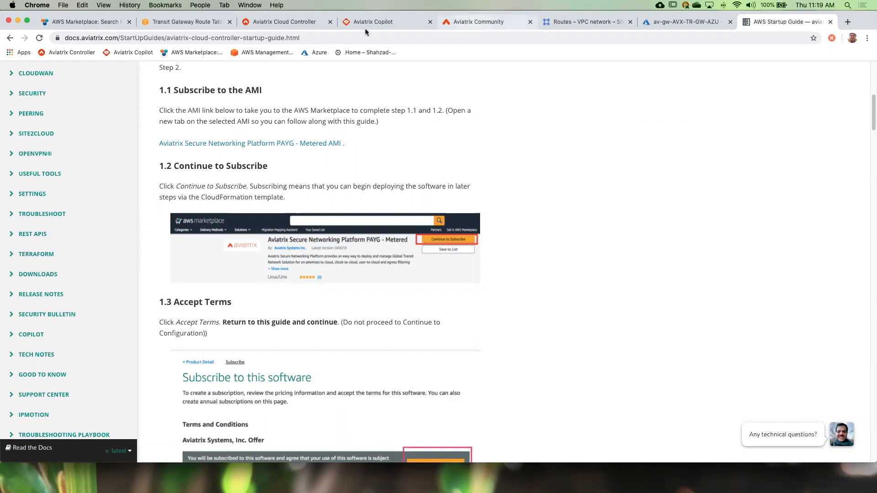
Switch to the Aviatrix Cloud Controller tab showing account, gateway and connection counts
left_click(284, 22)
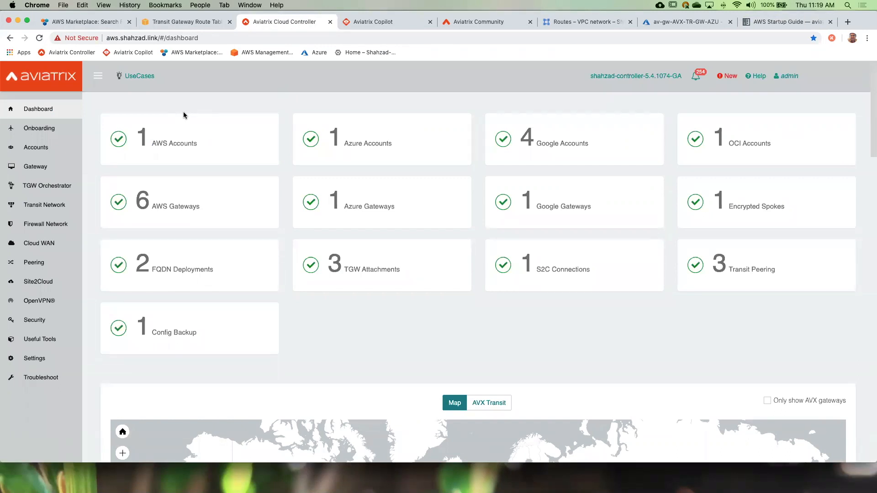
mouse_move(192, 118)
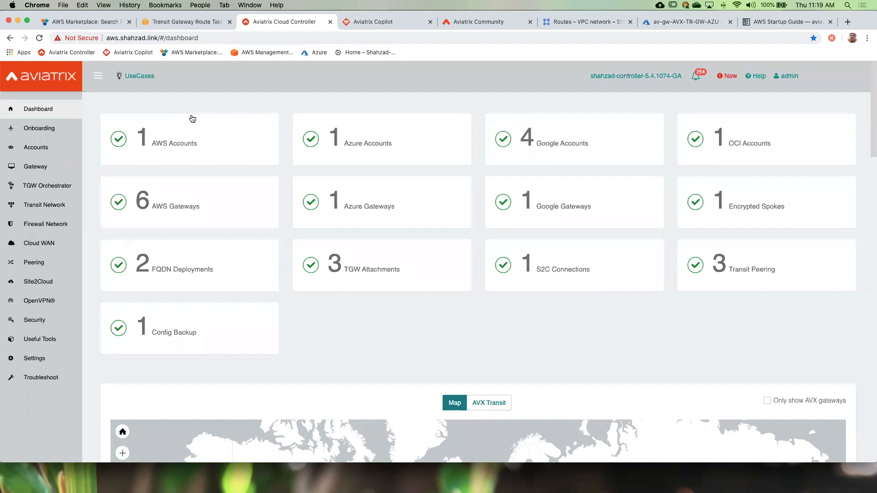
mouse_move(388, 127)
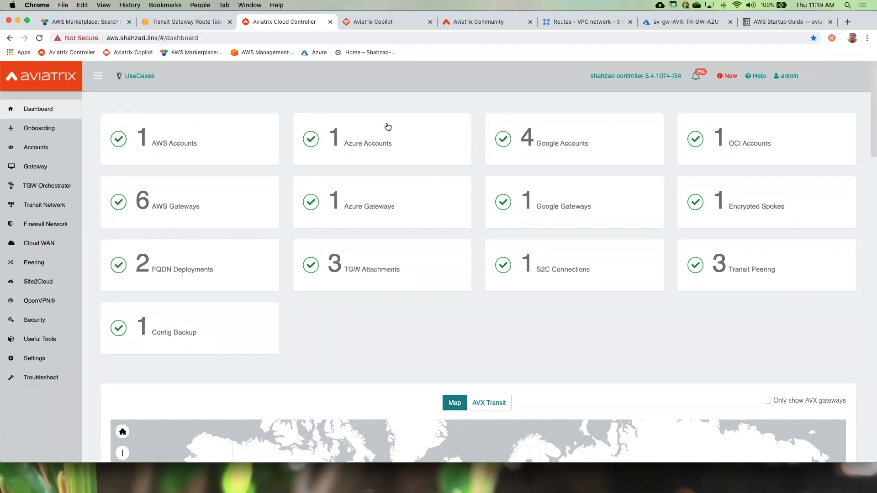
mouse_move(677, 291)
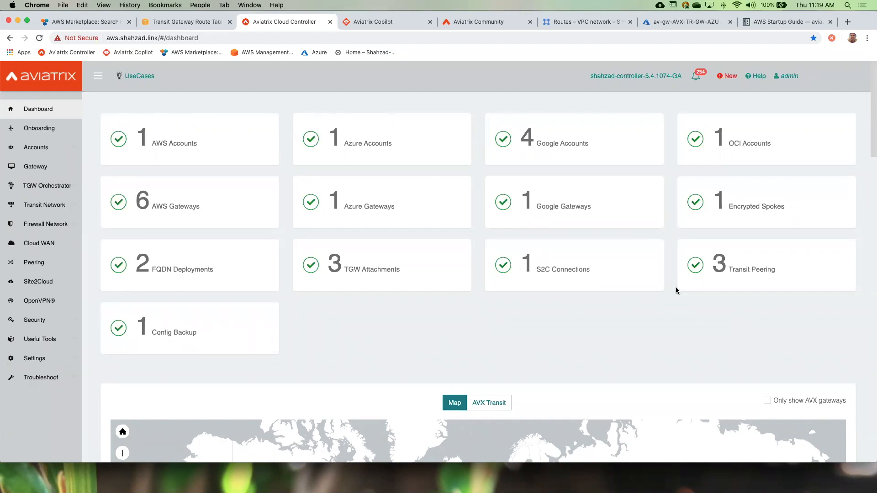
mouse_move(178, 104)
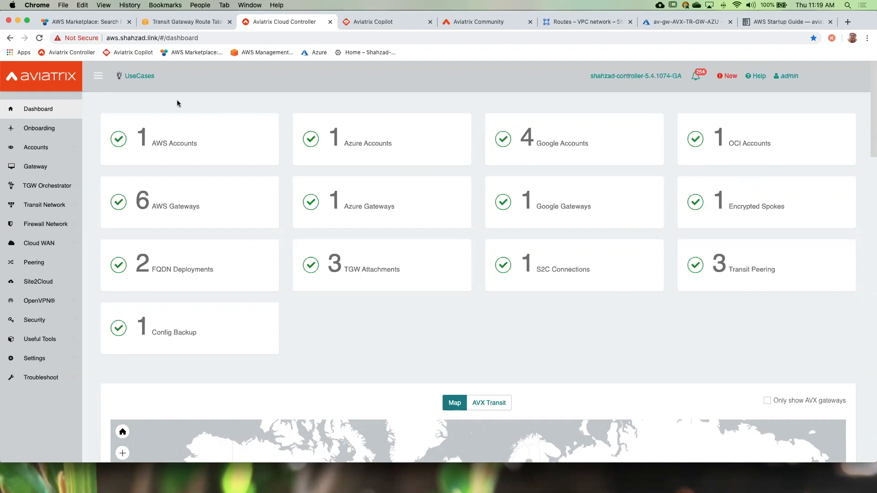
mouse_move(310, 286)
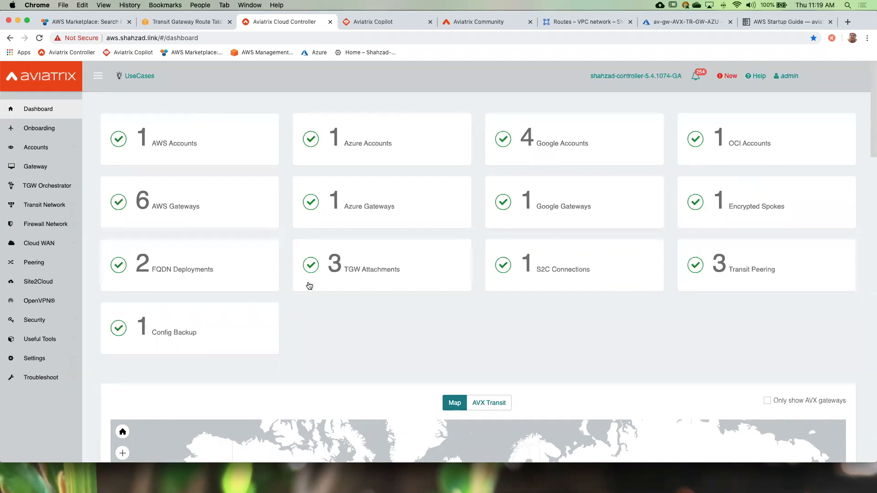
mouse_move(624, 325)
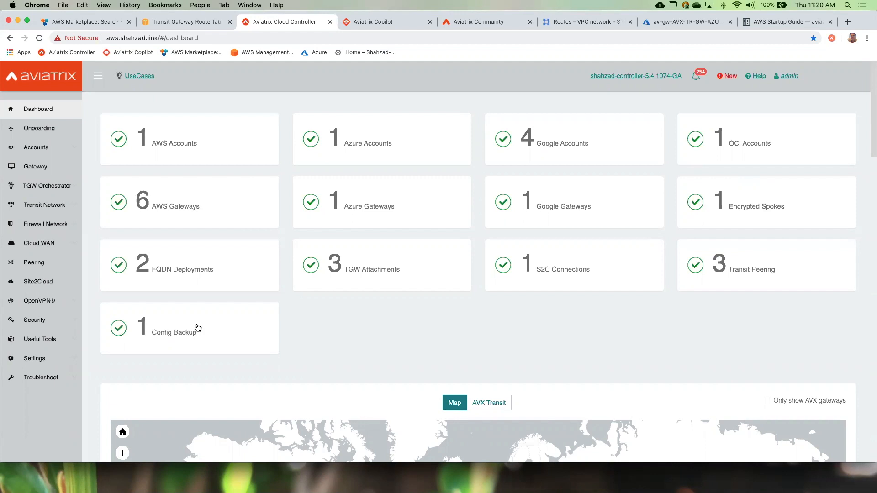
Scroll to the dashboard Map and zoom in on the US west coast gateways
scroll("down", 3)
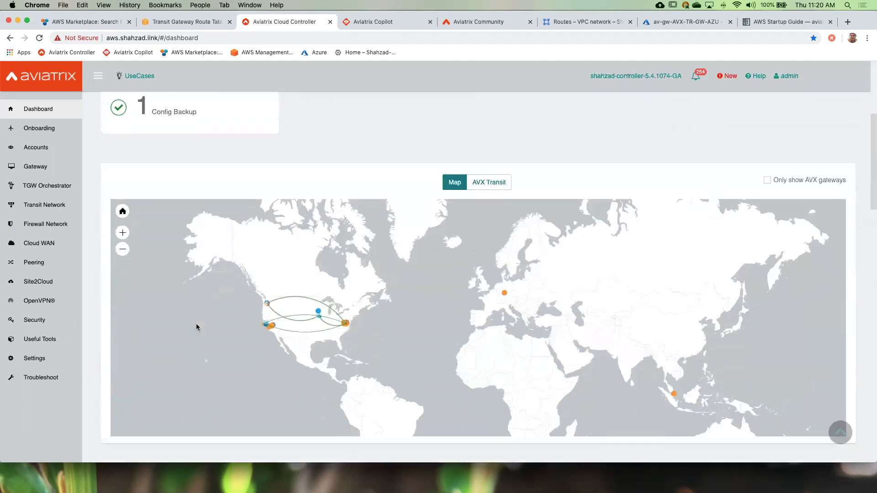
scroll("down", 3)
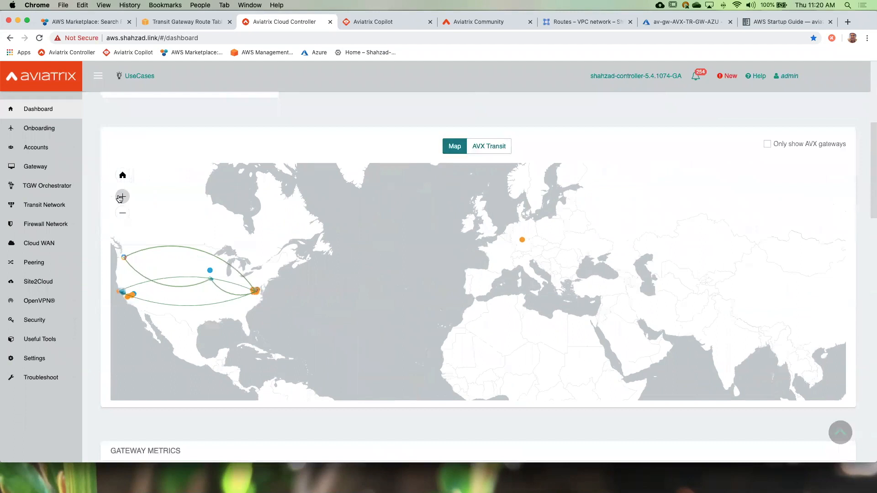
left_click(122, 197)
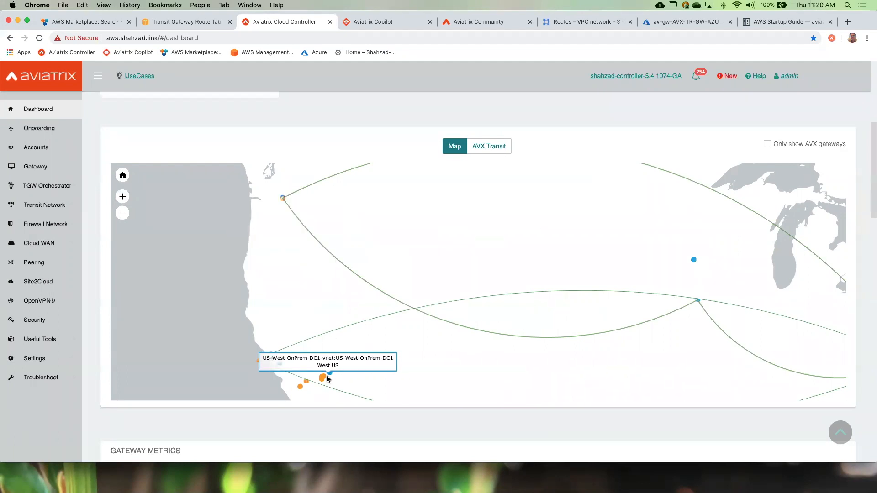
Chart Rate Sent for gateway AVX-TR-GW-AZU in the Gateway Metrics panel
scroll("down", 3)
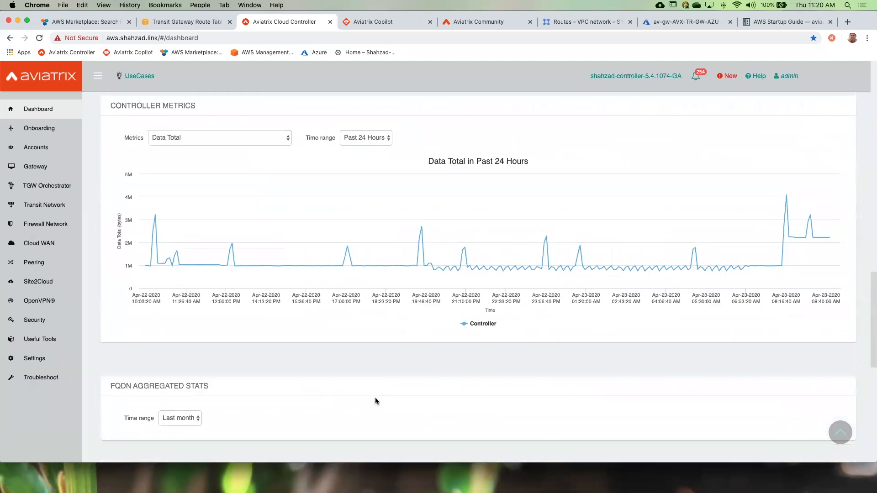
scroll("down", 3)
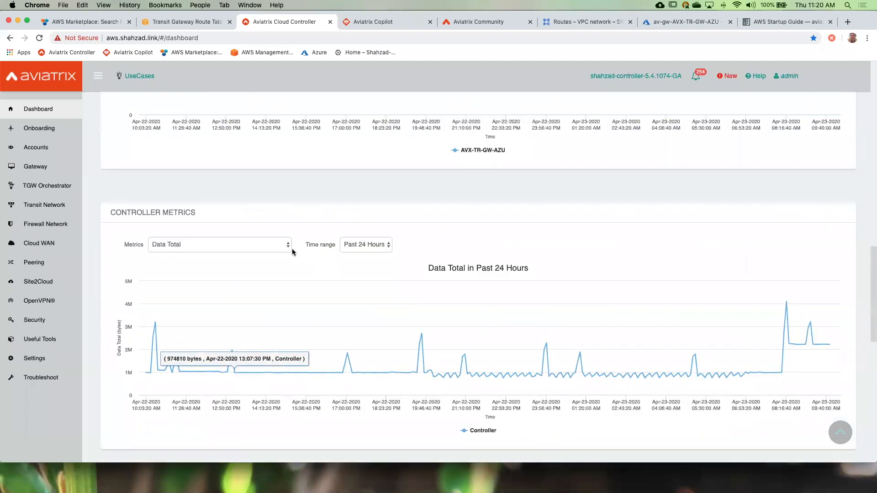
scroll("down", 3)
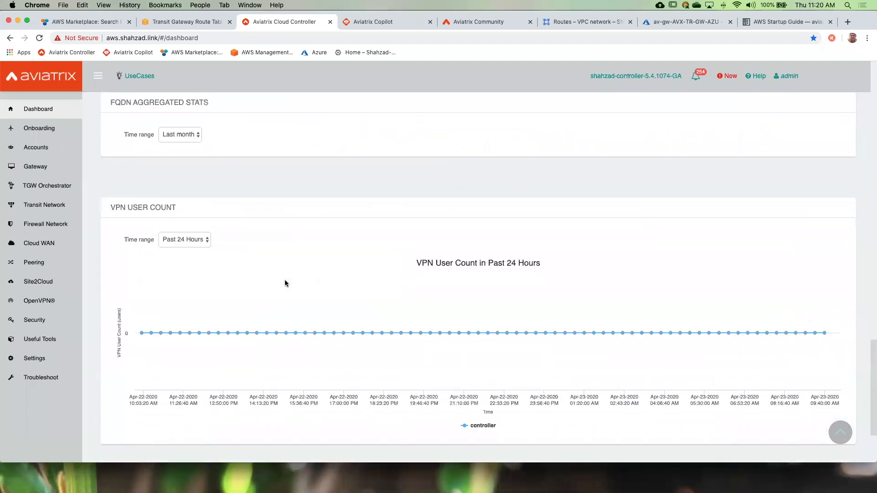
scroll("down", 3)
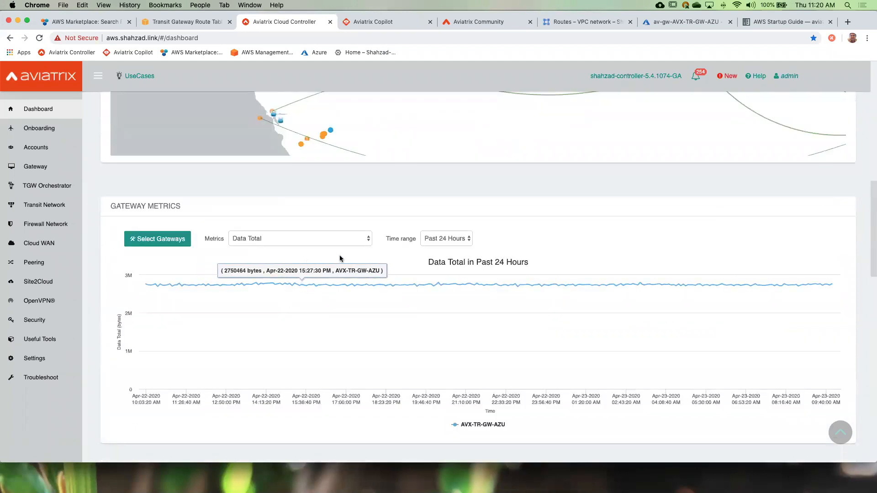
left_click(299, 239)
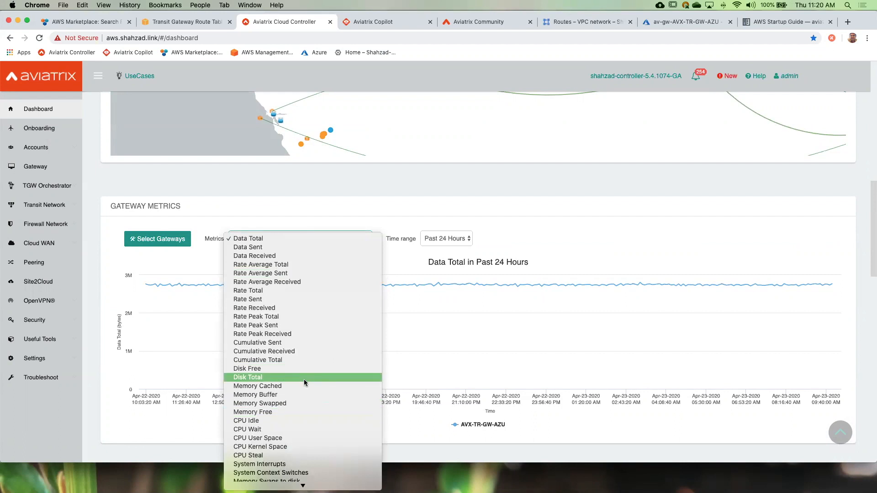
mouse_move(304, 291)
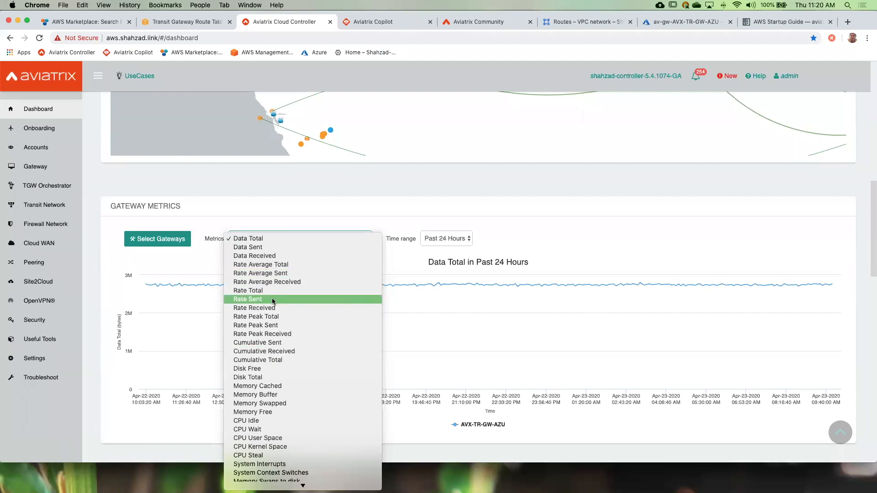
left_click(247, 299)
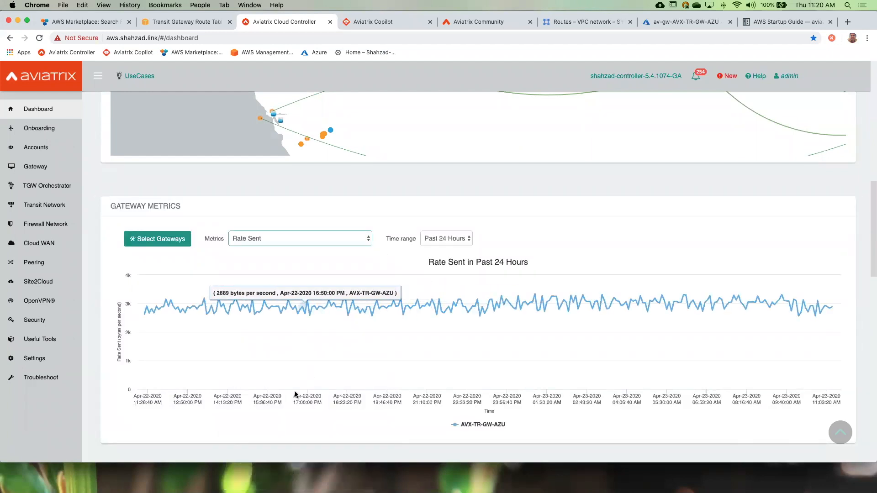
Scroll through Controller Metrics and FQDN stats to the VPN User Count chart
scroll("down", 3)
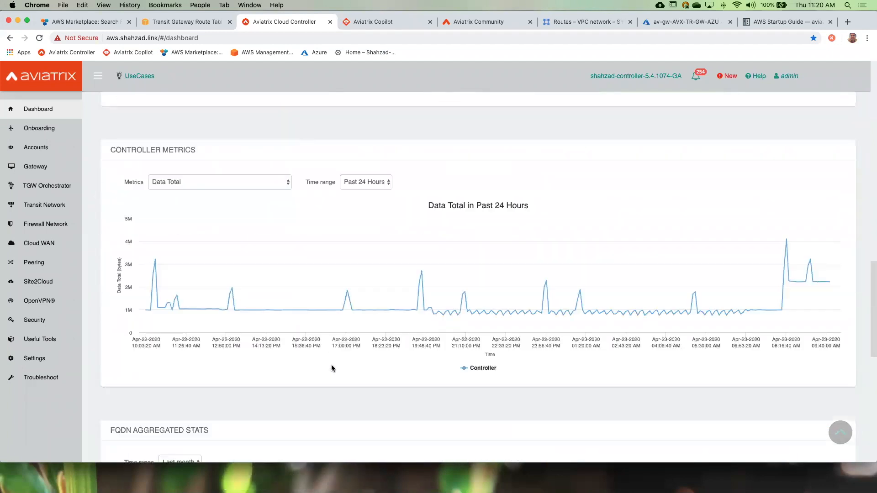
scroll("down", 3)
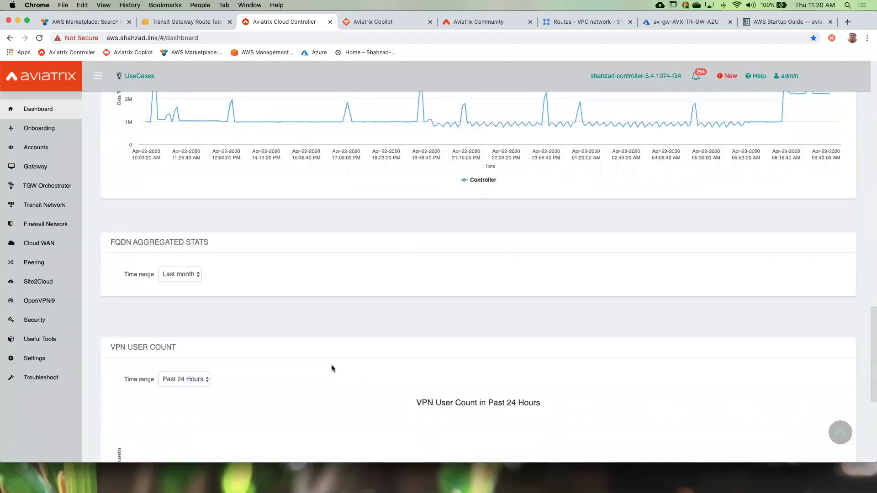
scroll("down", 3)
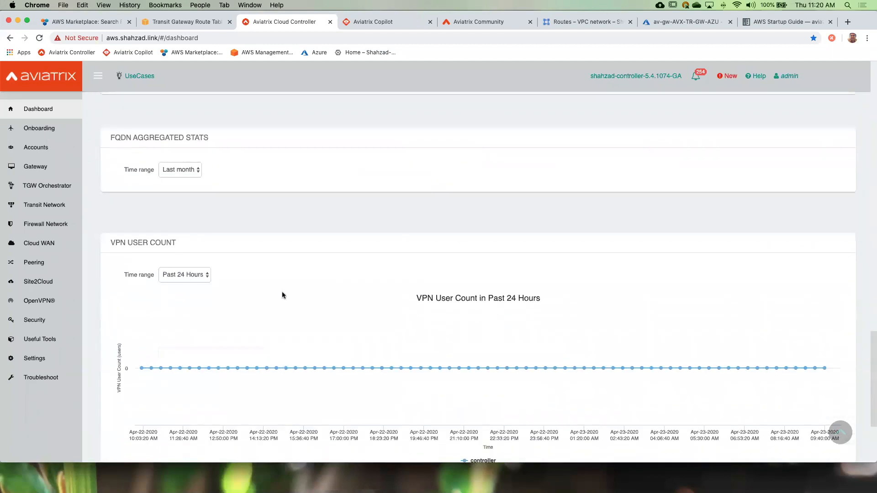
mouse_move(246, 299)
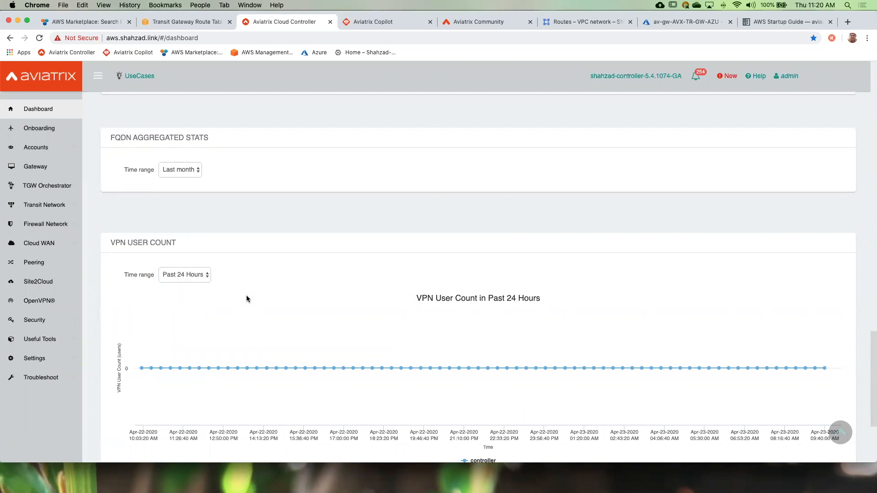
mouse_move(97, 187)
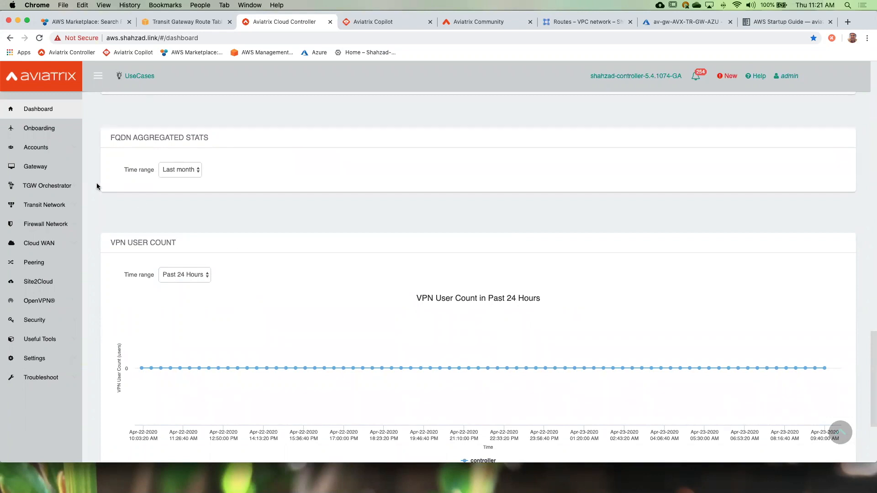
Open Onboarding for AWS and scroll to the Customer ID, primary access account and build options
left_click(40, 128)
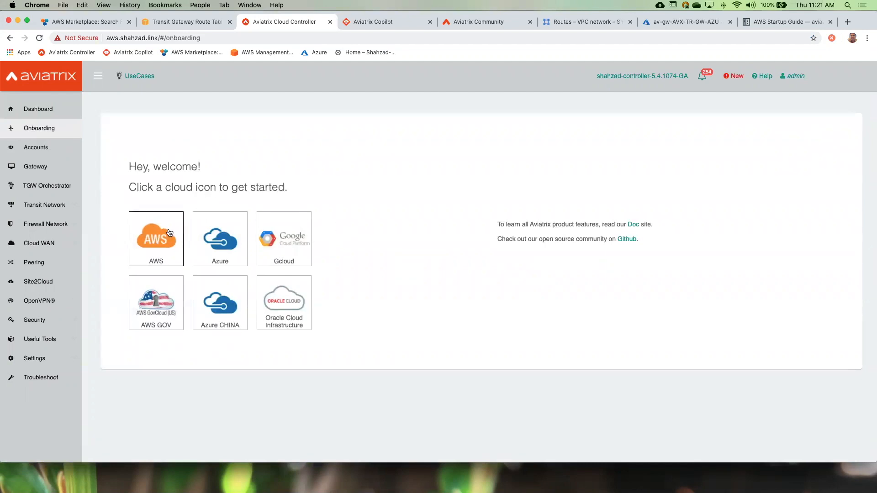
left_click(156, 239)
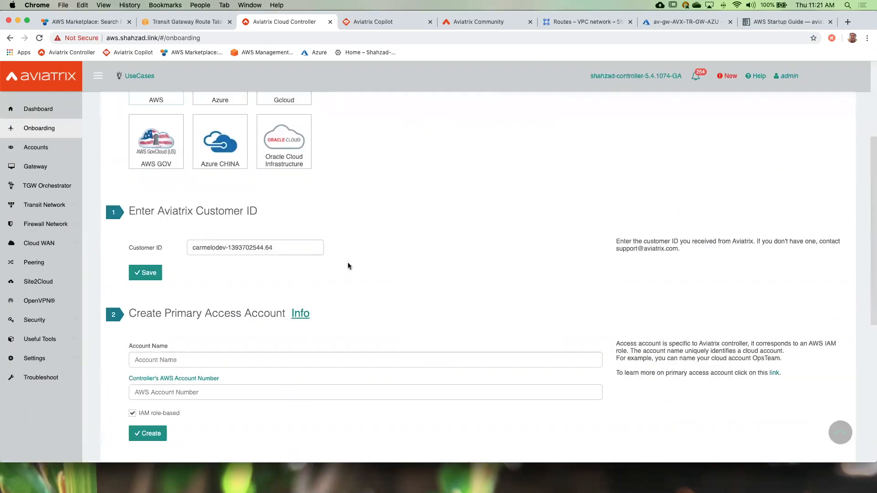
scroll("down", 3)
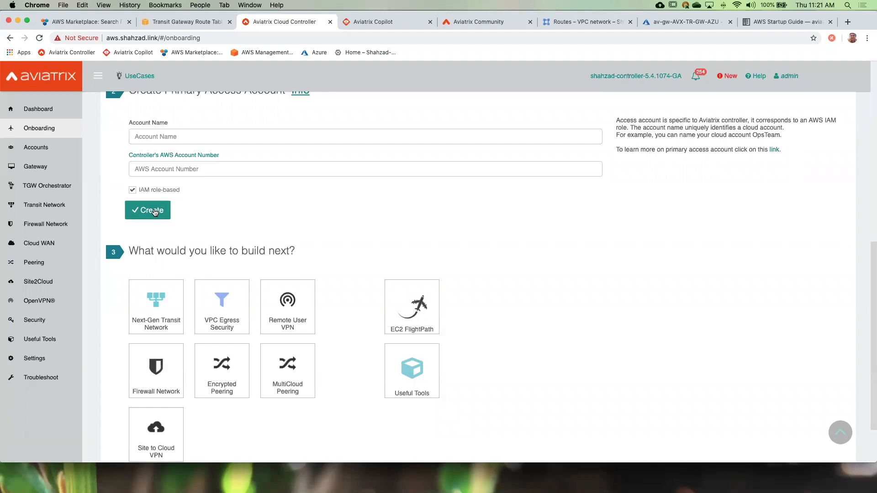
mouse_move(98, 214)
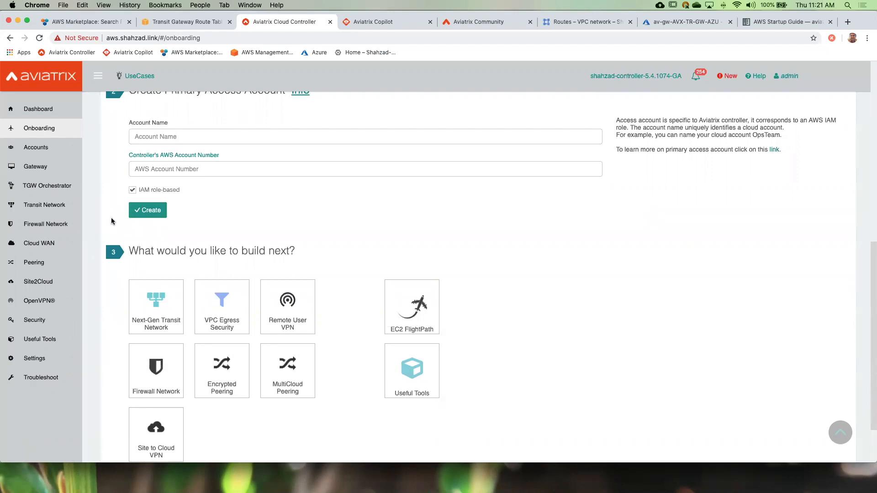
mouse_move(141, 80)
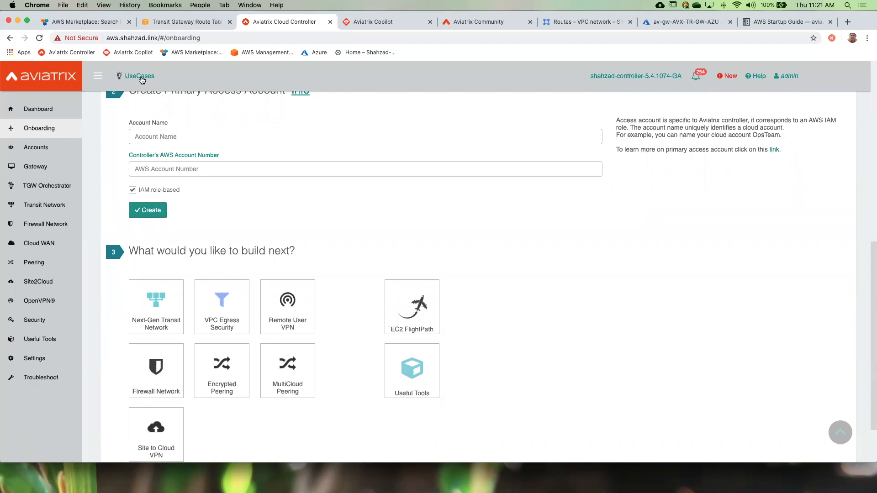
Open UseCases > Firewall Network and scroll through the FireNet steps to step 6
left_click(139, 76)
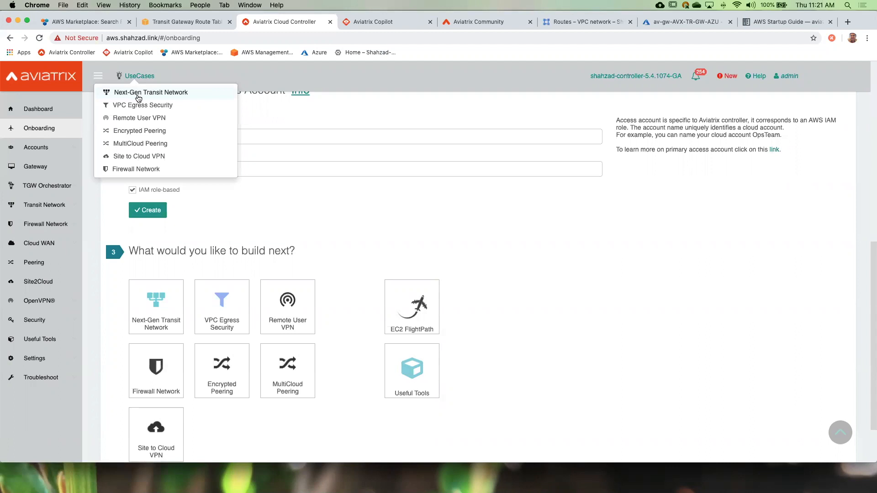
mouse_move(151, 118)
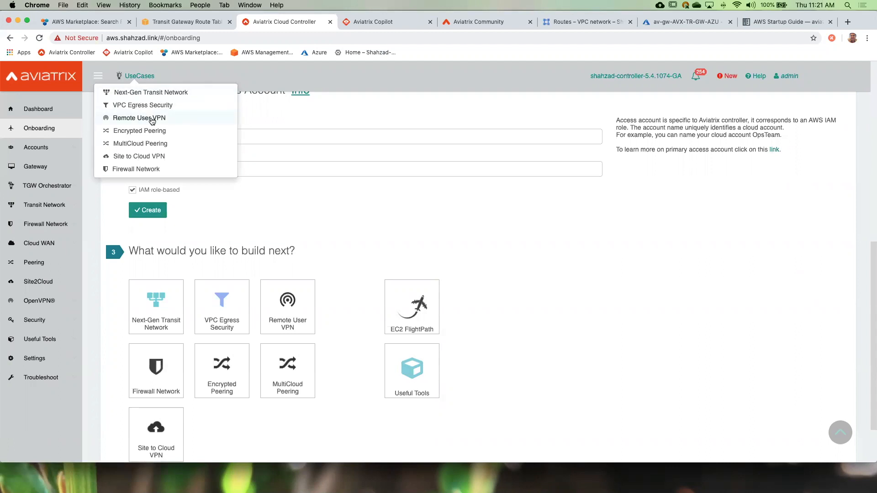
mouse_move(140, 143)
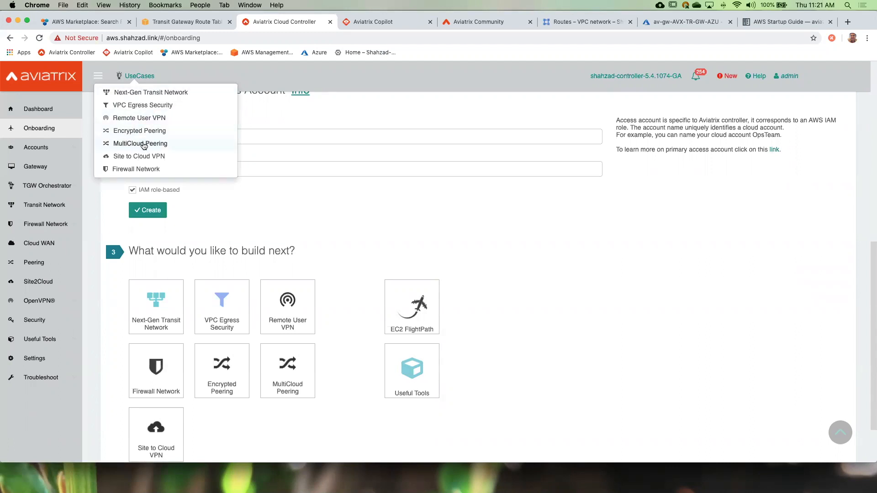
mouse_move(142, 105)
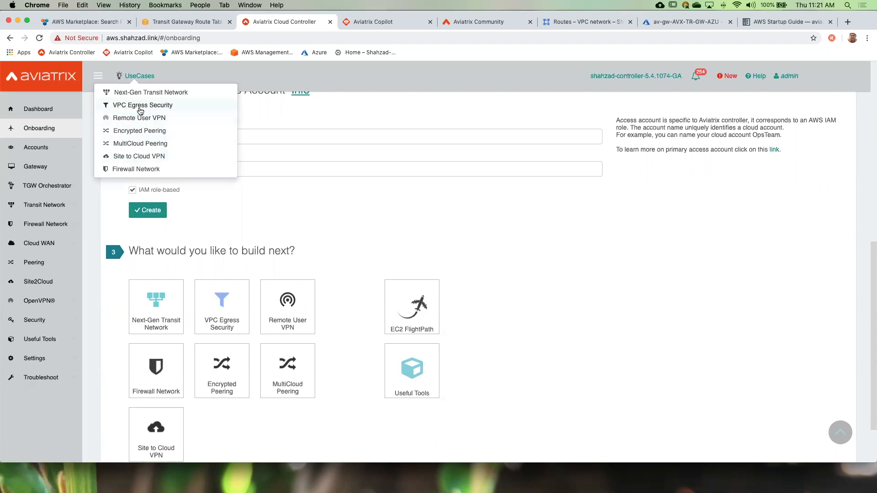
left_click(136, 169)
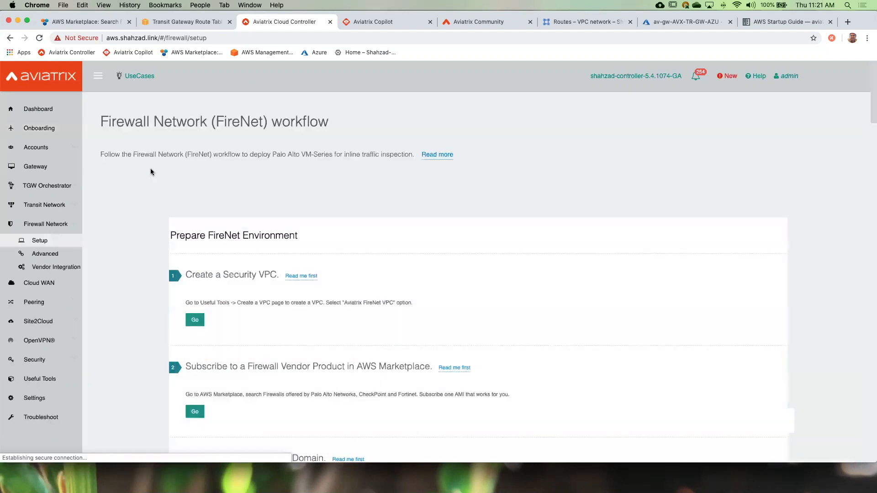
scroll("down", 3)
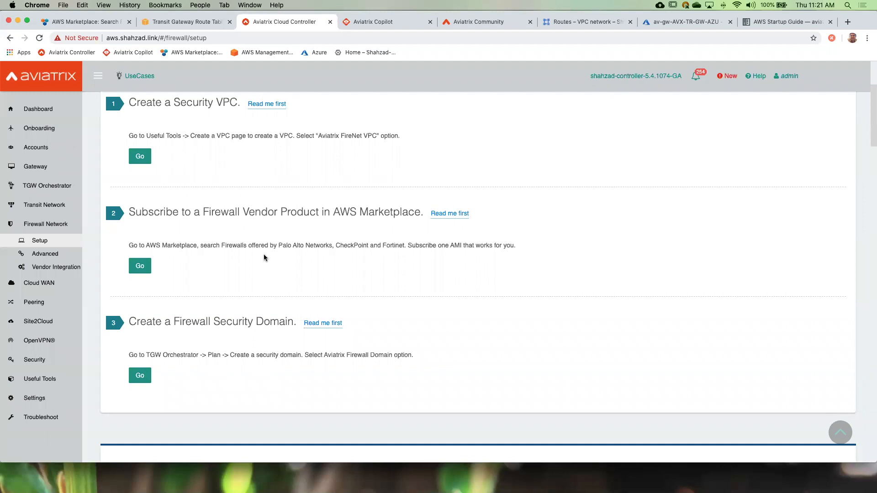
mouse_move(260, 254)
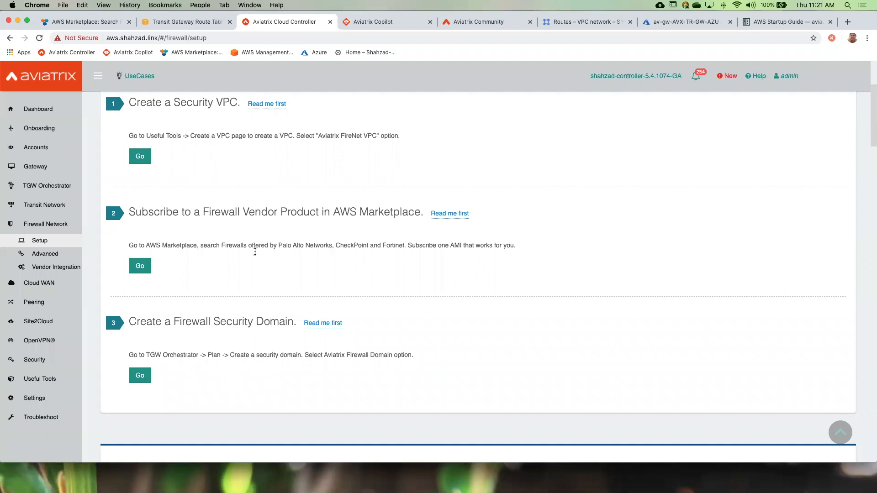
scroll("down", 3)
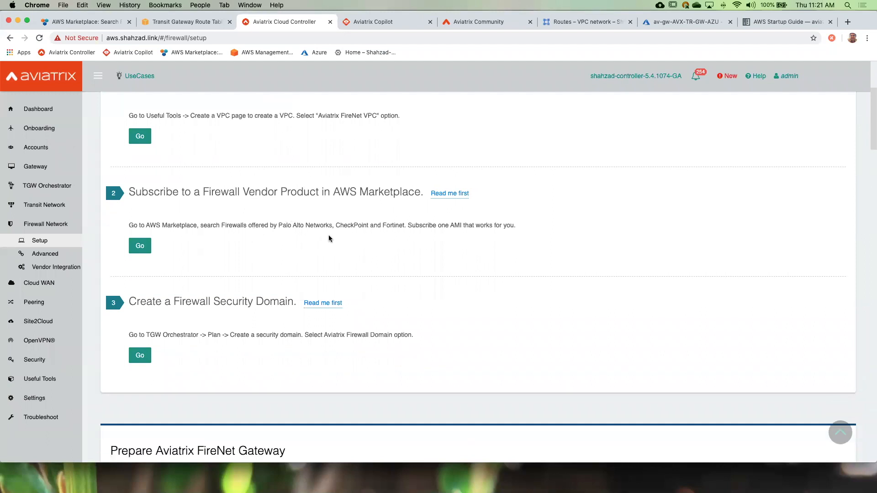
scroll("down", 3)
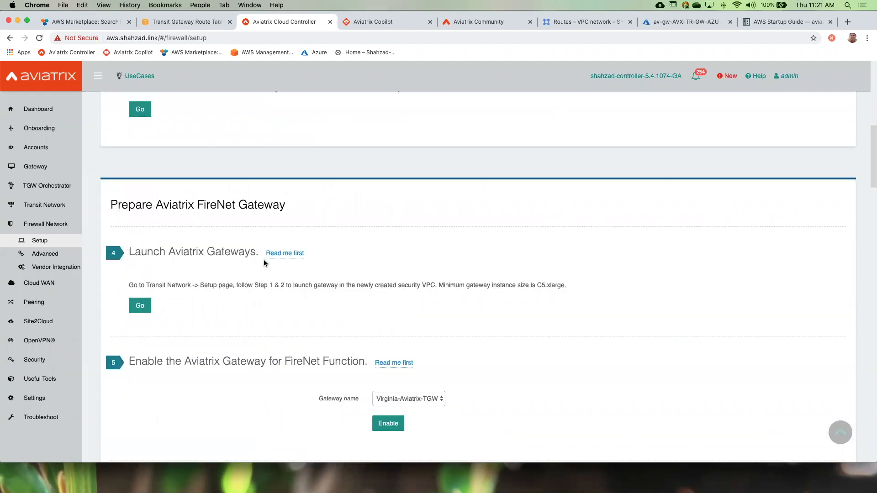
scroll("down", 3)
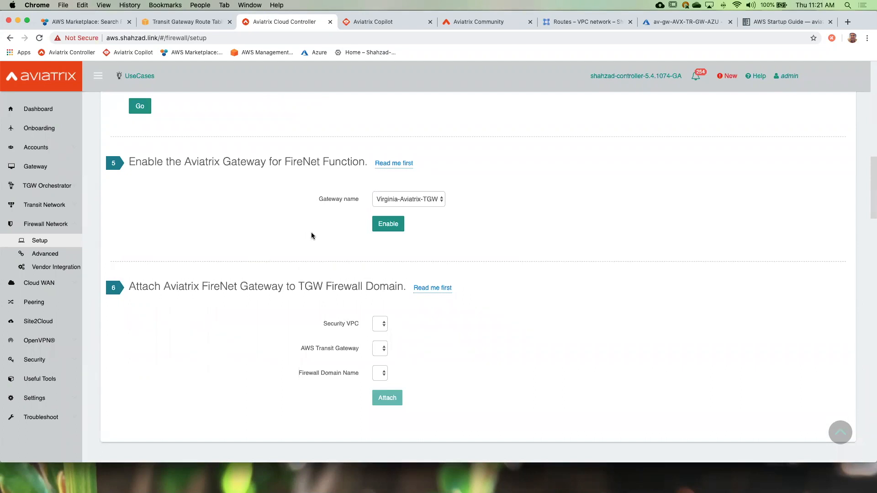
mouse_move(393, 163)
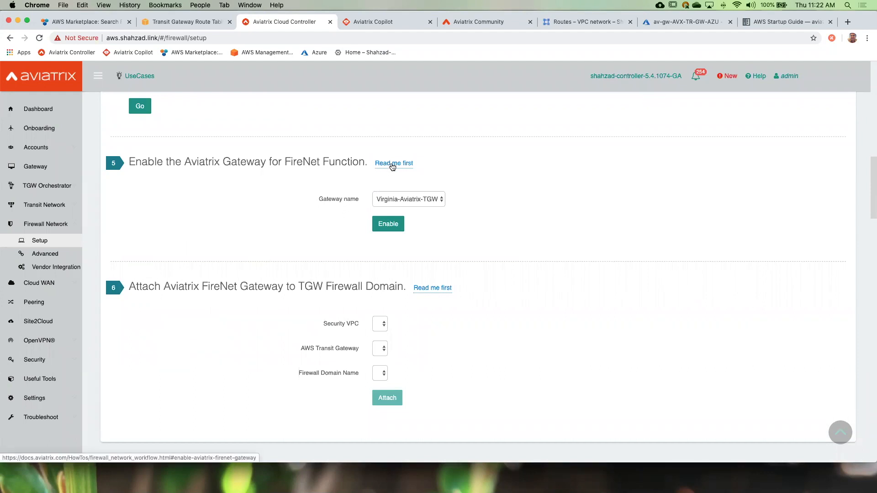
mouse_move(261, 165)
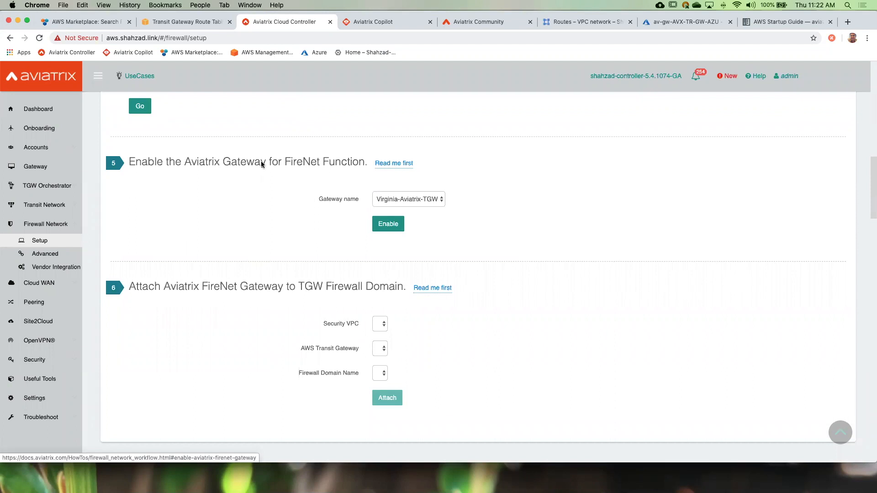
Show step 5, Enable Aviatrix FireNet Gateway, in the Firewall Network docs
left_click(394, 162)
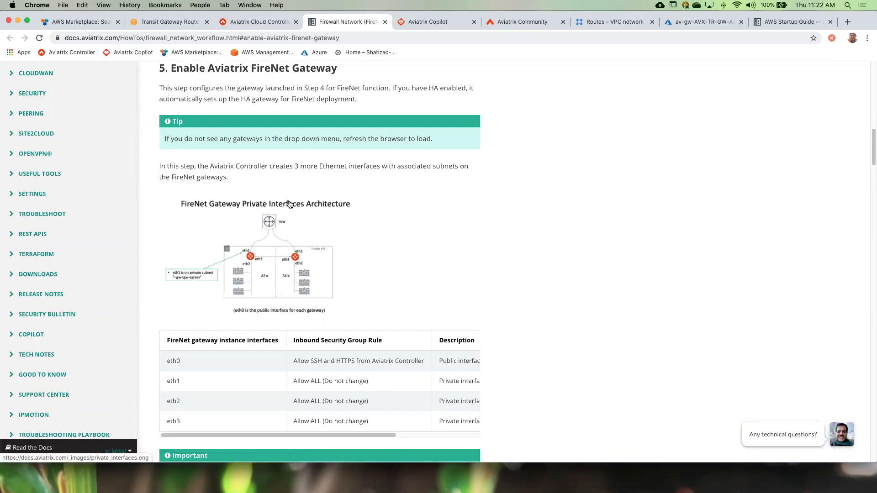
mouse_move(298, 242)
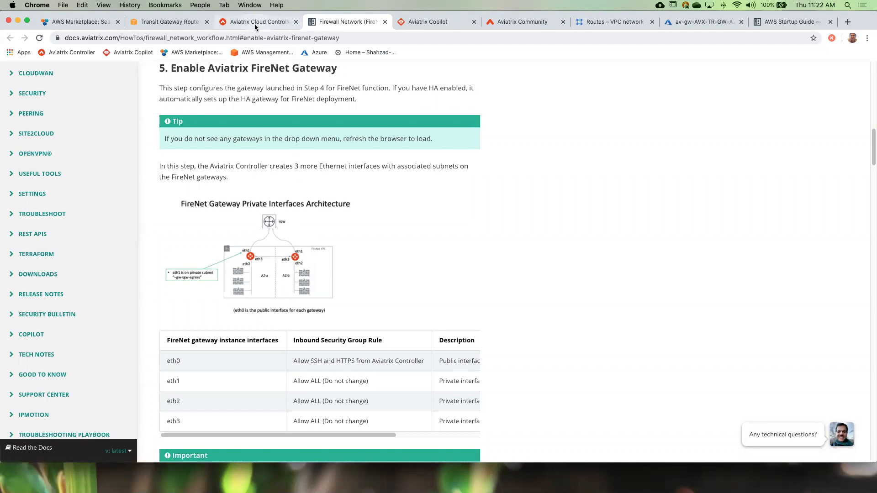
Return to the Controller tab and open Transit Network > Setup
left_click(258, 22)
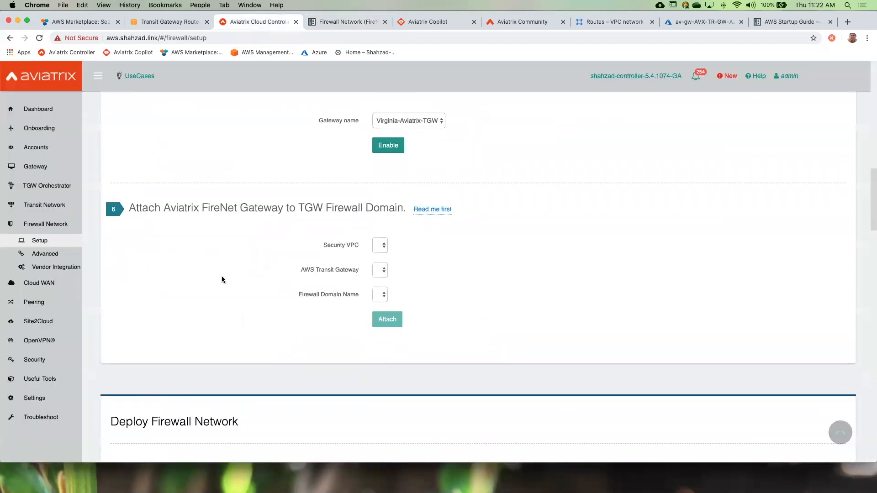
mouse_move(45, 253)
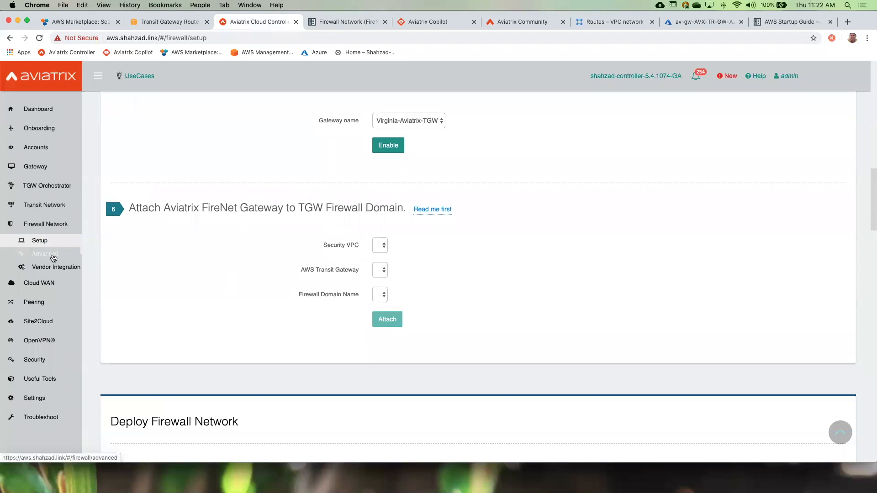
mouse_move(44, 205)
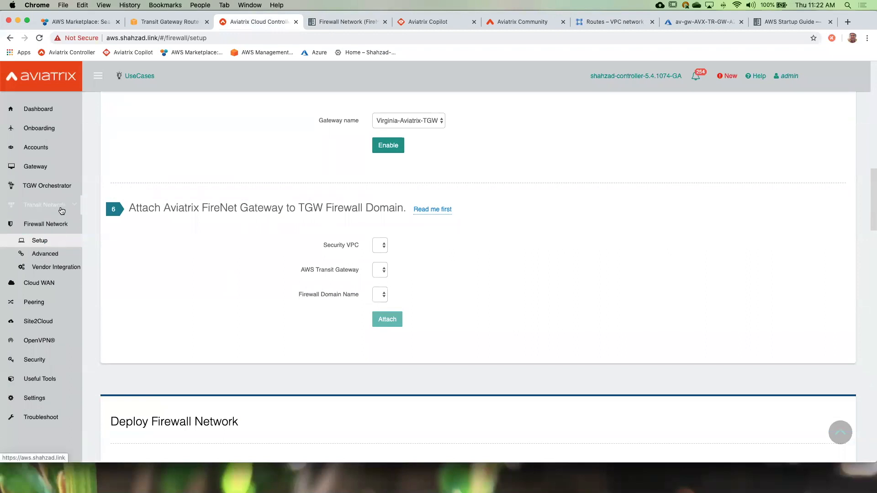
left_click(45, 205)
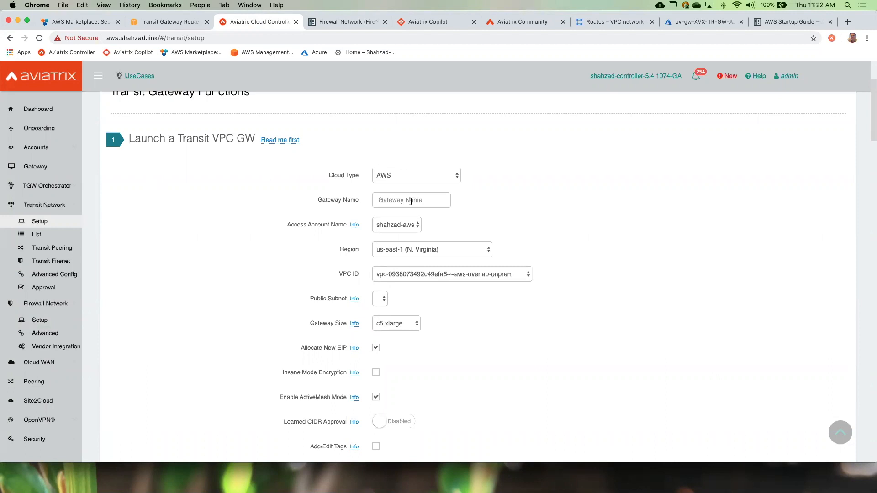
Keep us-east-1 (N. Virginia) as the region and choose Telus-VIR-Transit-VPC as the VPC
left_click(411, 200)
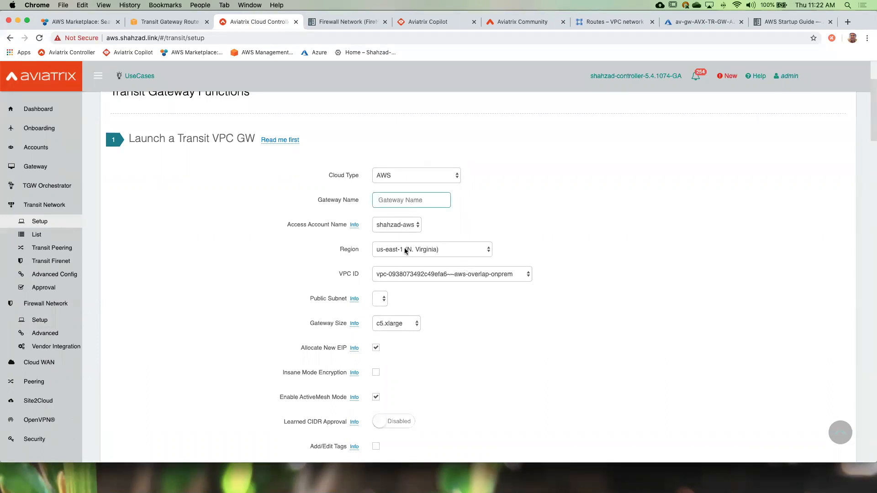
left_click(431, 249)
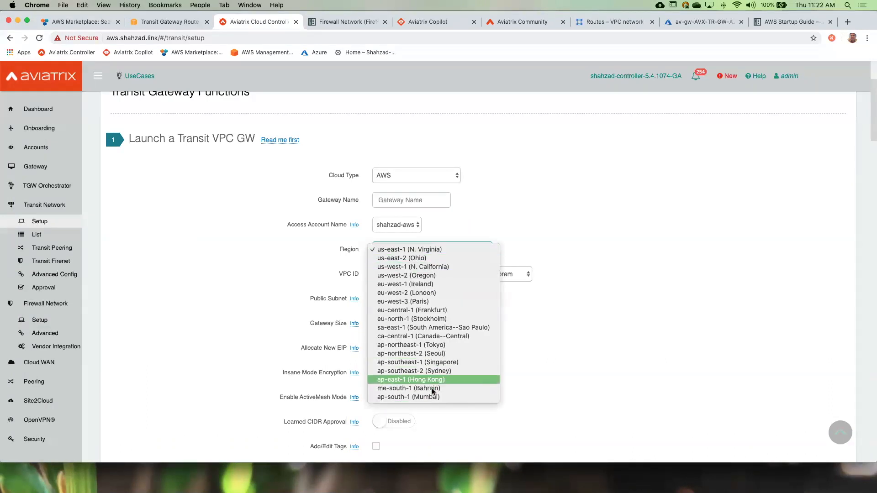
left_click(409, 250)
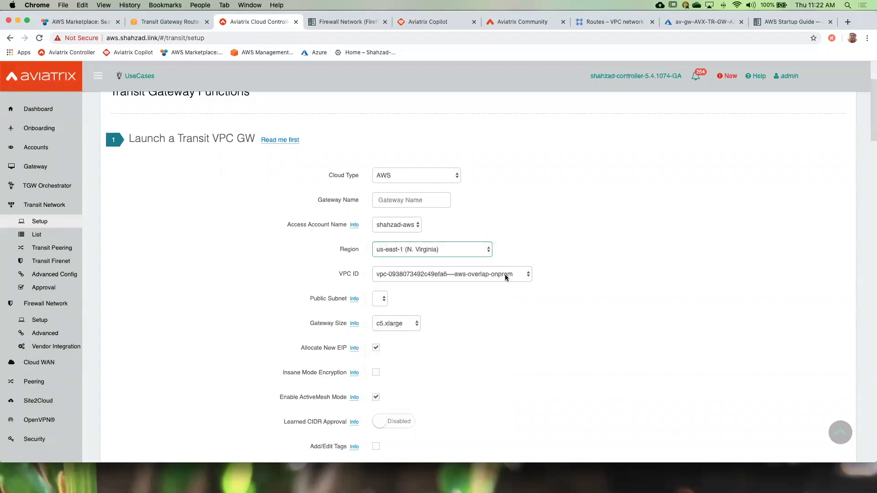
left_click(451, 274)
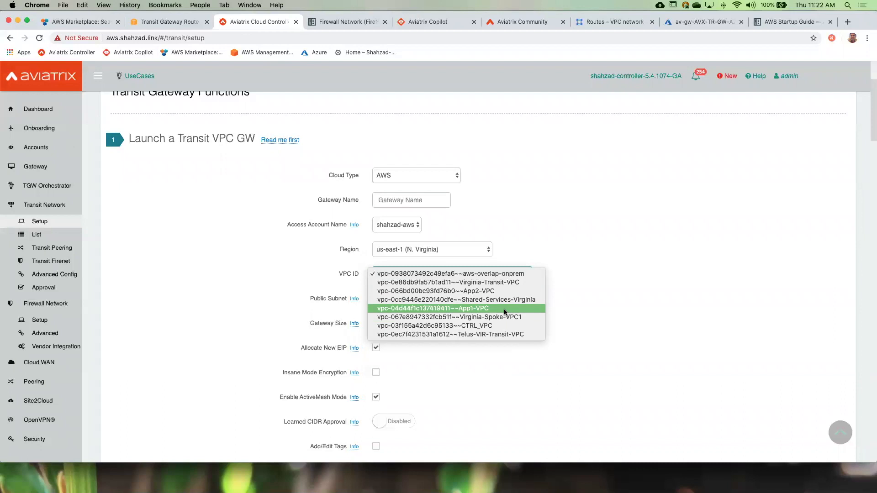
mouse_move(502, 326)
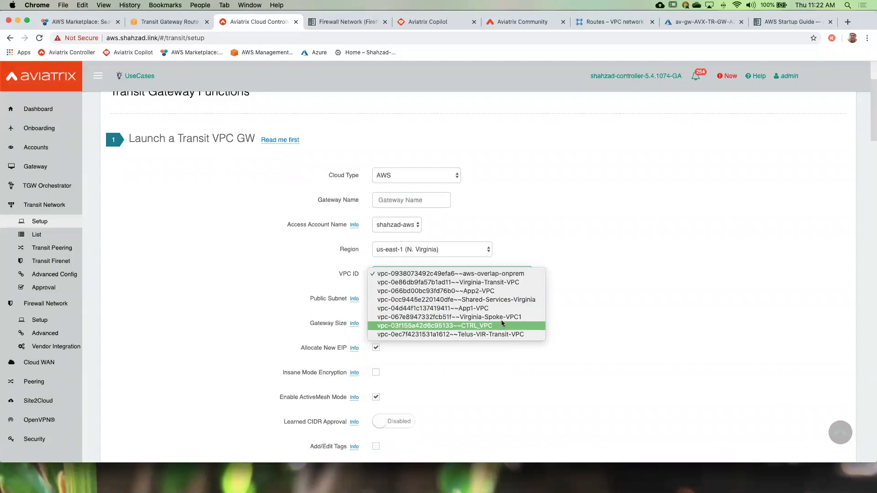
left_click(450, 334)
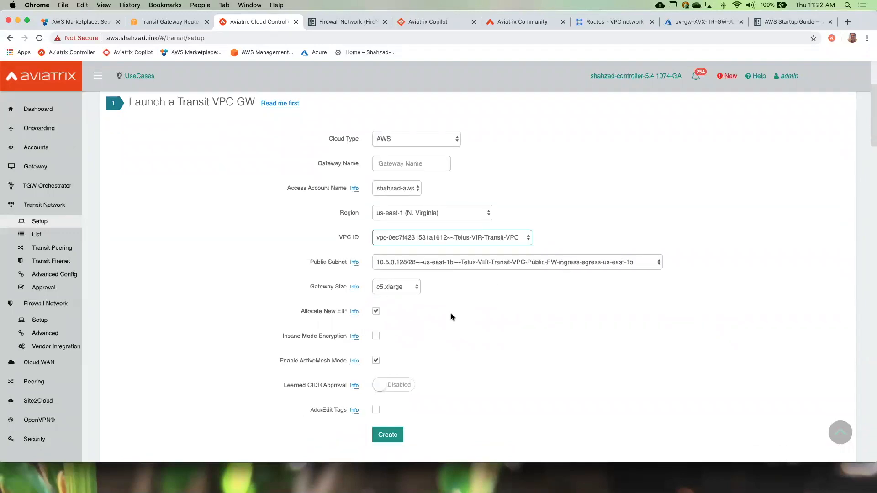
Set the transit gateway size to t2.micro
left_click(396, 287)
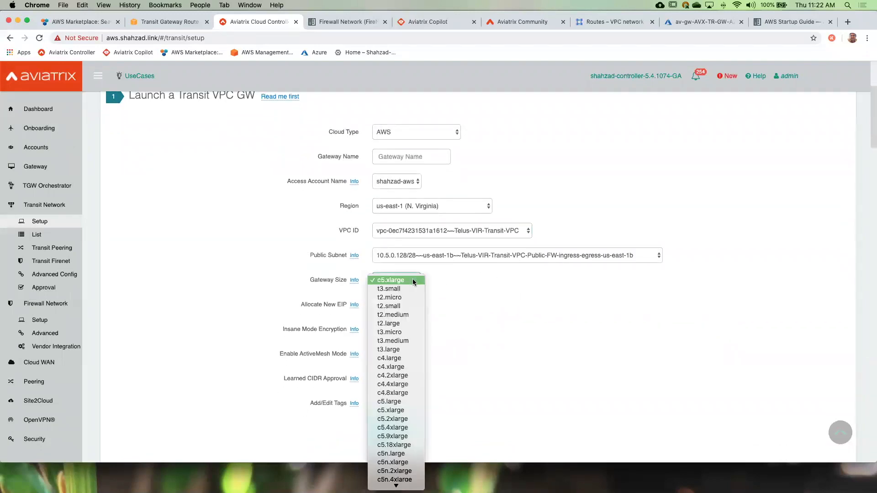
left_click(389, 297)
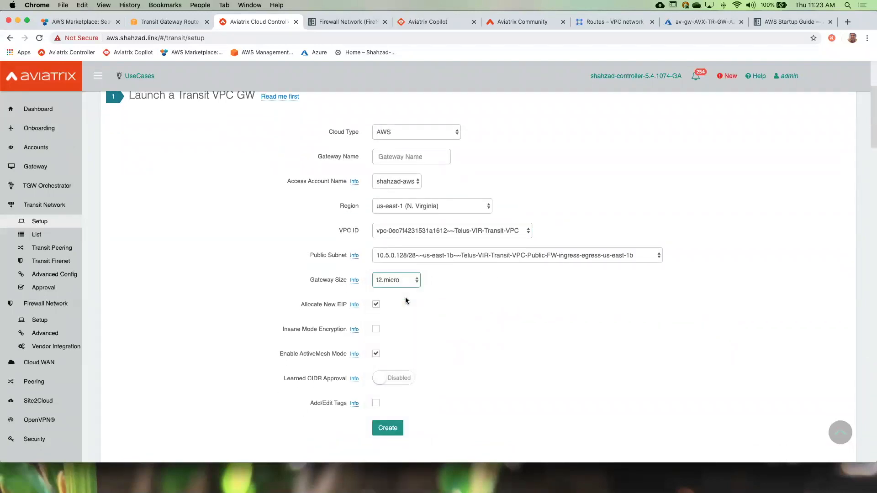
left_click(395, 279)
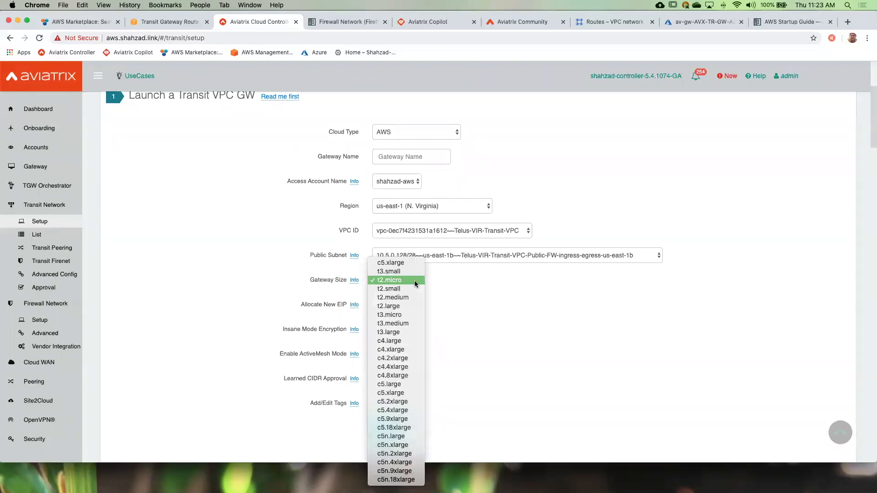
left_click(389, 280)
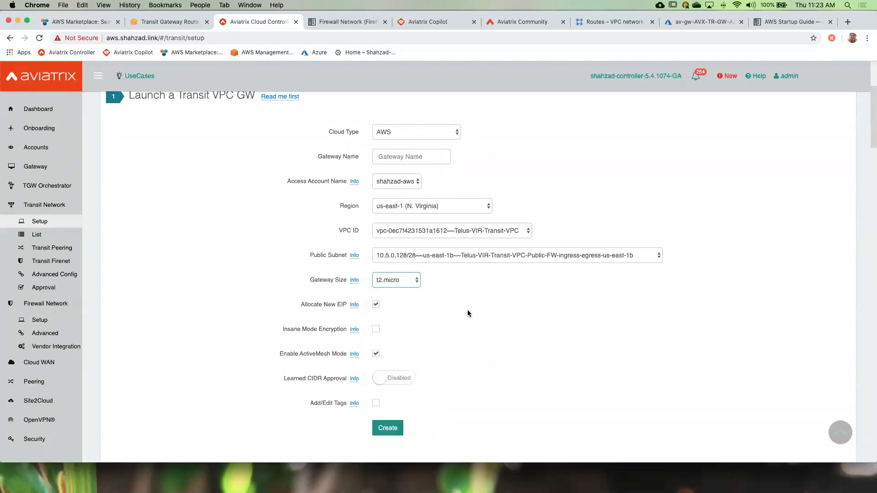
scroll("down", 3)
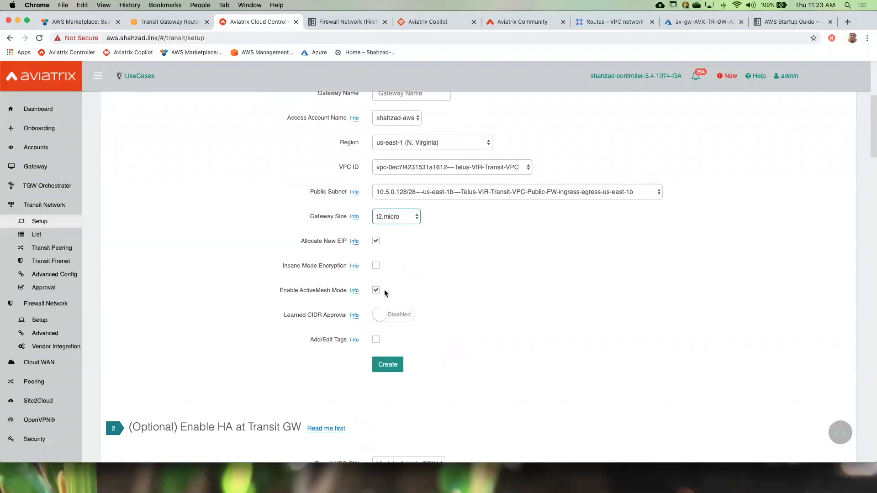
mouse_move(321, 289)
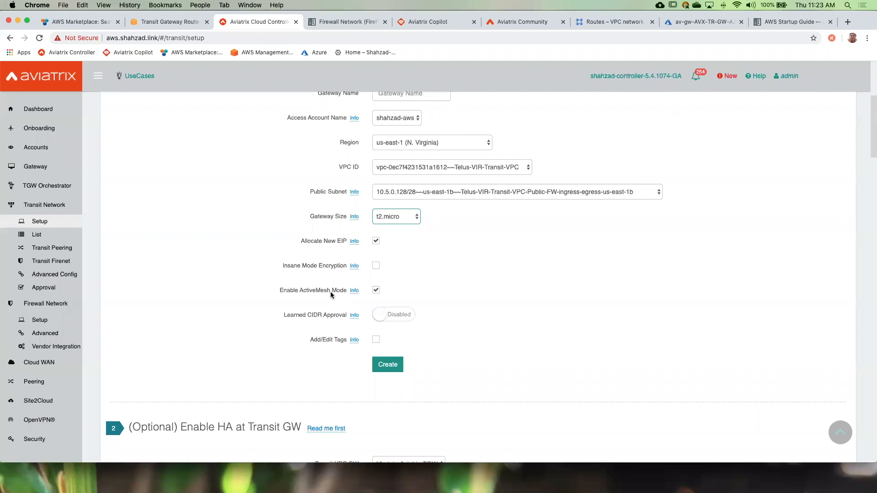
mouse_move(46, 303)
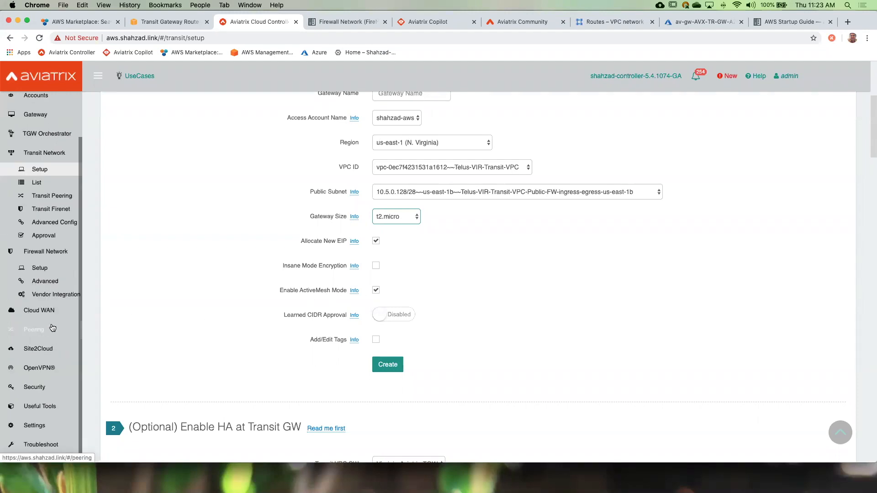
mouse_move(38, 349)
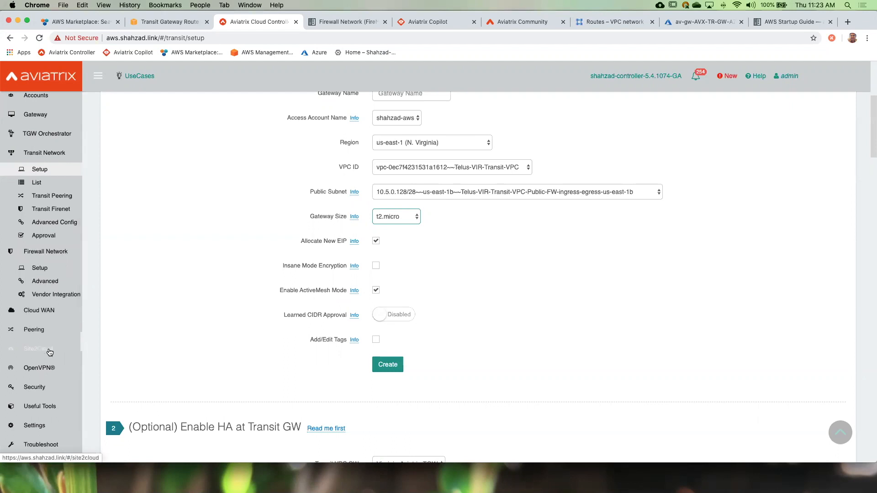
mouse_move(42, 397)
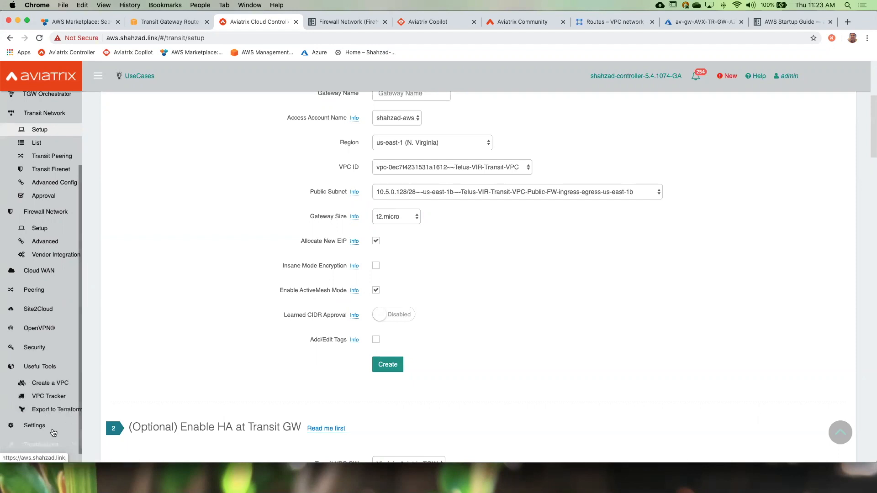
View Settings > Logging, then go to PowerPoint slide 6, Core Features & Capabilities - Simplified
left_click(34, 426)
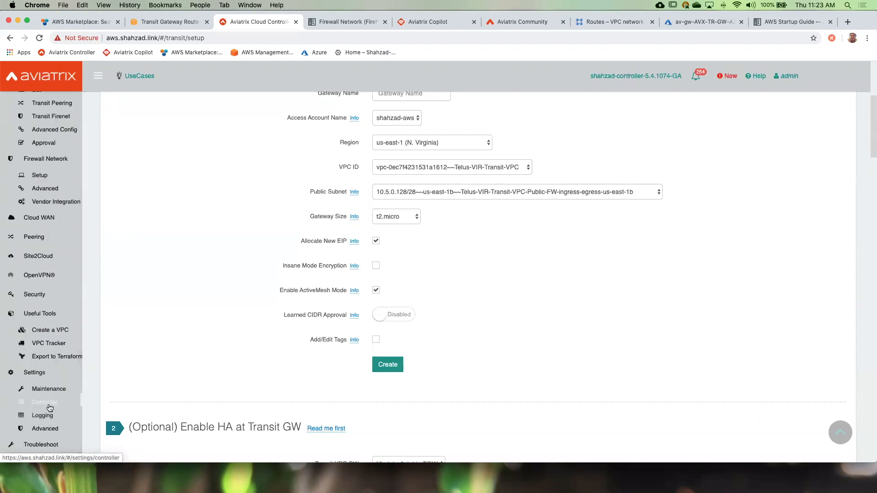
left_click(42, 415)
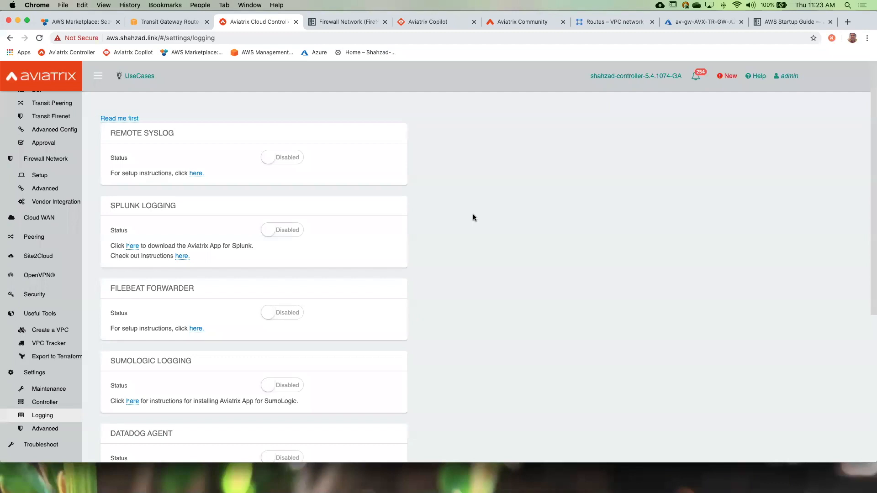
mouse_move(471, 215)
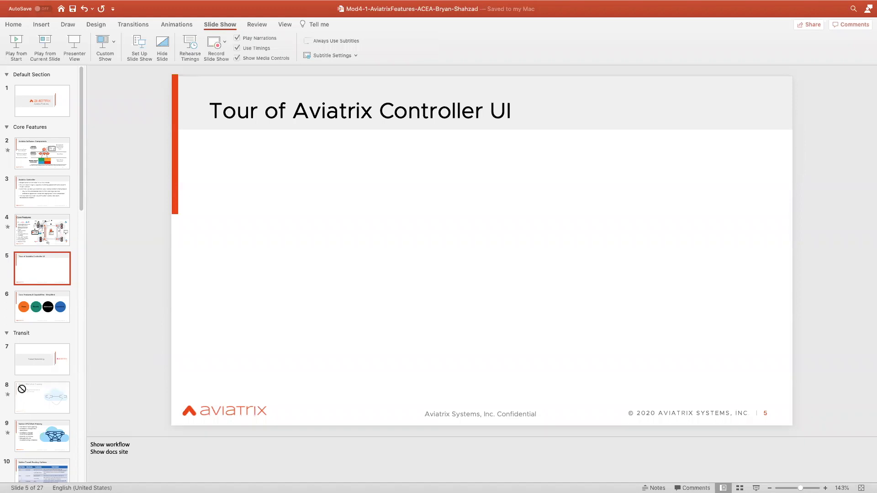
left_click(42, 306)
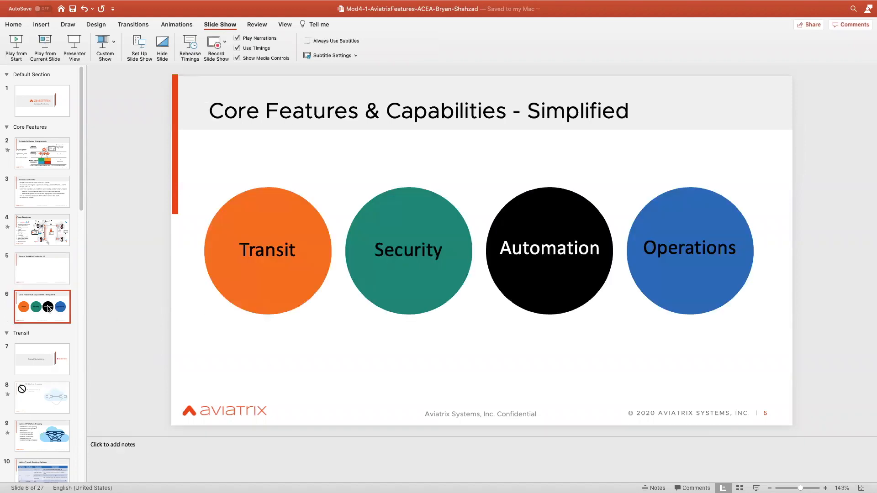